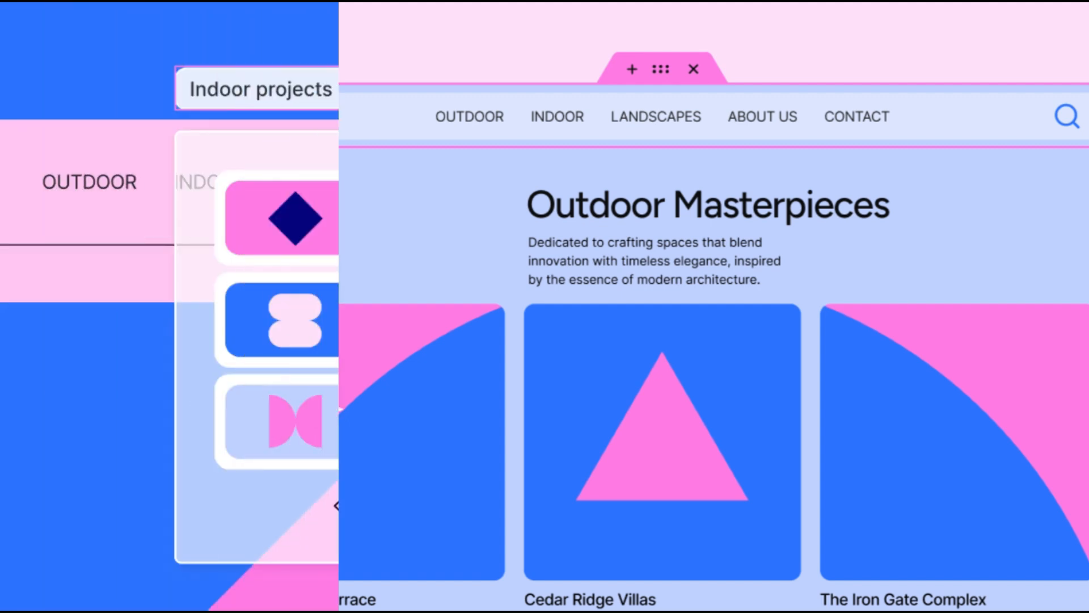
Step: Test the LaVie About, Services, Portfolio, Pricing and Download Now section jumps
{"action": "left_click", "coordinate": [436, 506]}
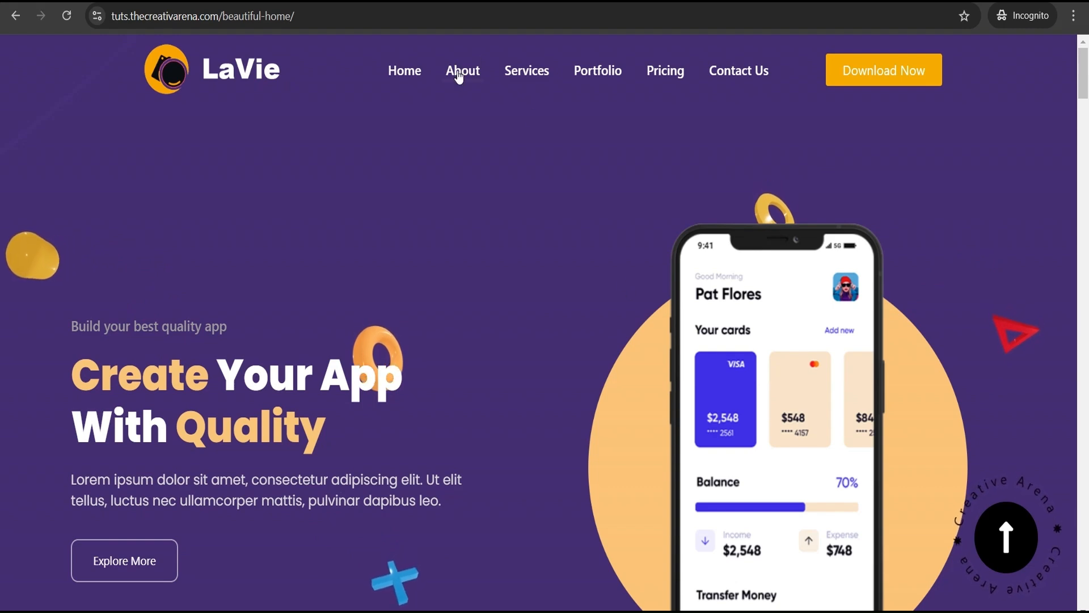
{"action": "left_click", "coordinate": [462, 71]}
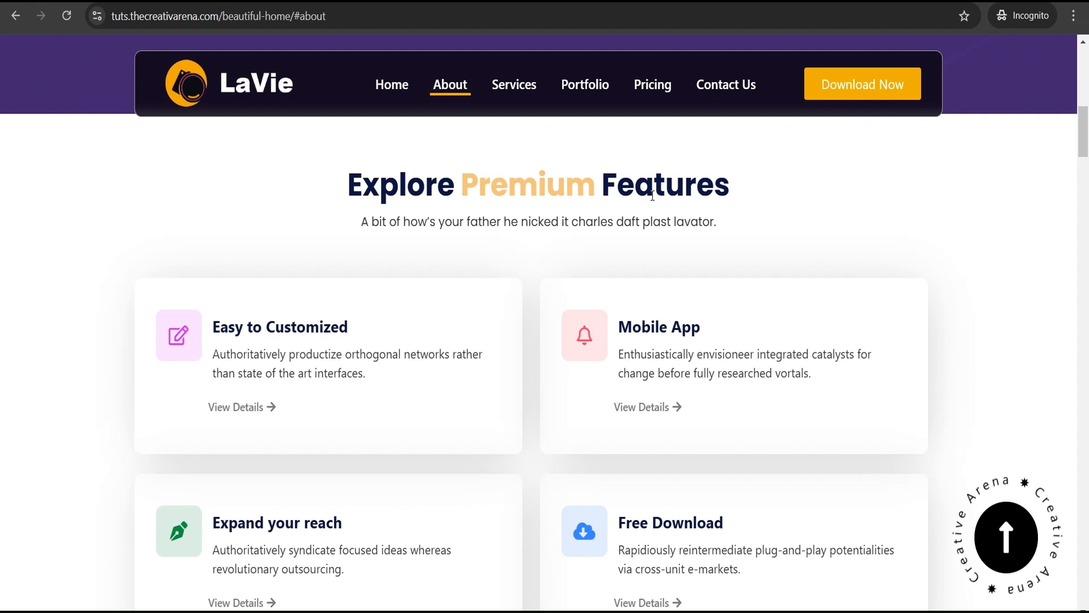
{"action": "scroll", "scroll_direction": "down", "scroll_amount": 3}
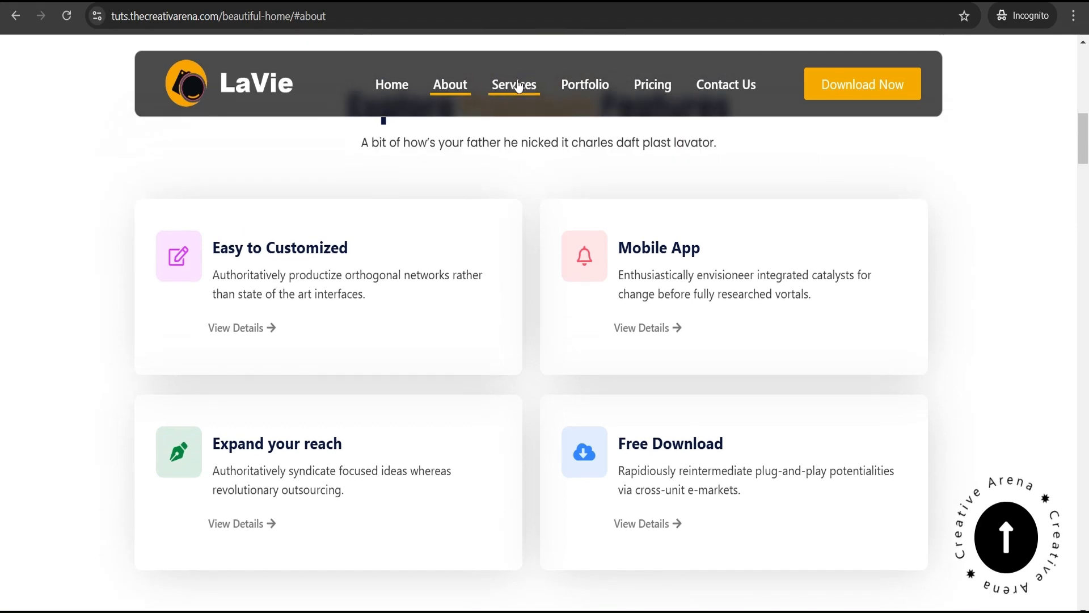
{"action": "left_click", "coordinate": [514, 84]}
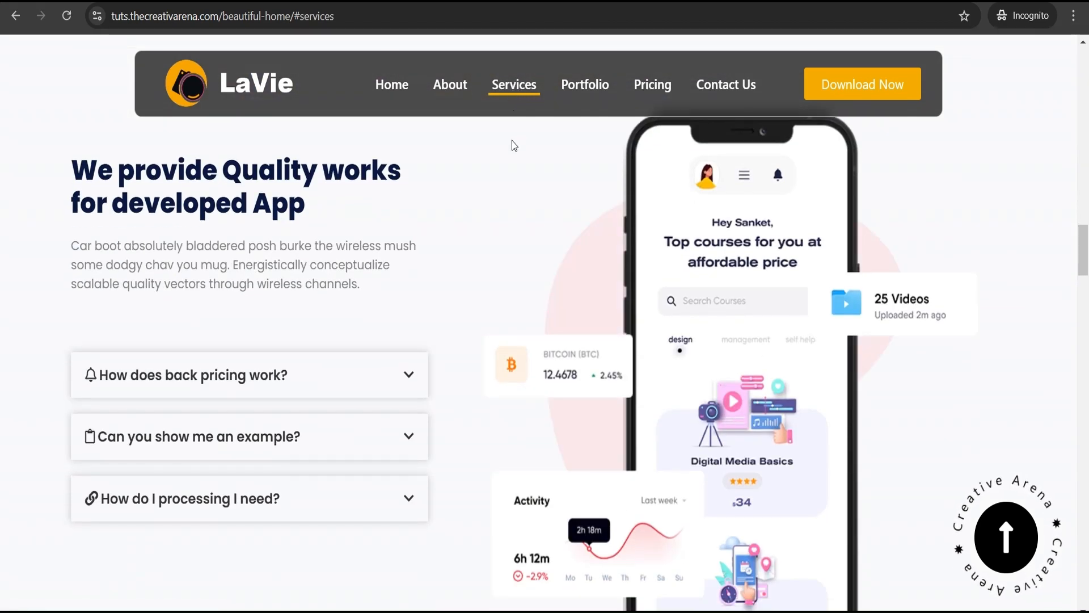
{"action": "mouse_move", "coordinate": [585, 84]}
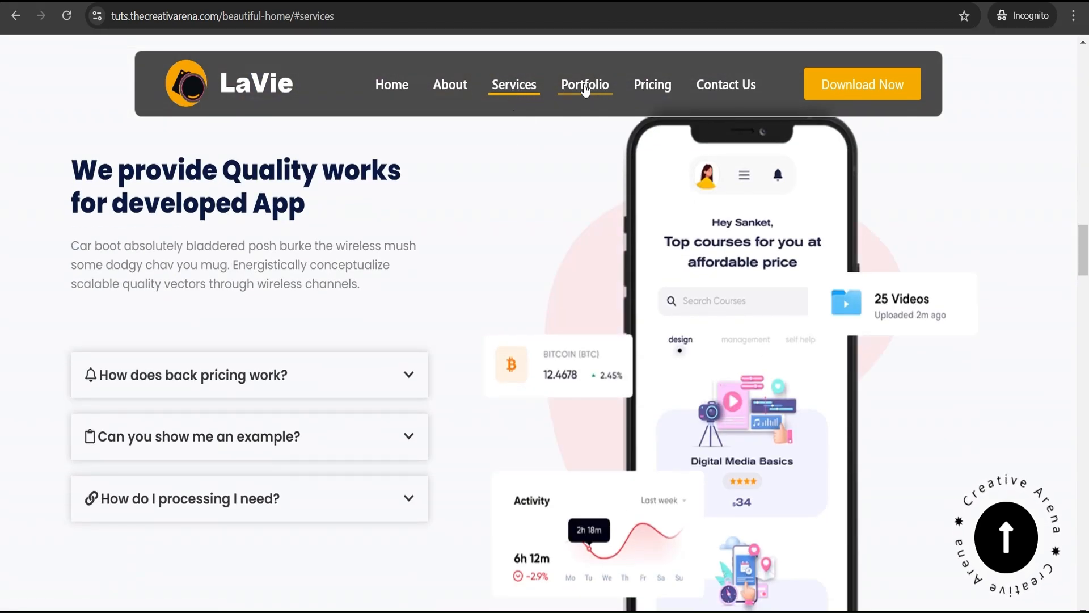
{"action": "left_click", "coordinate": [585, 84]}
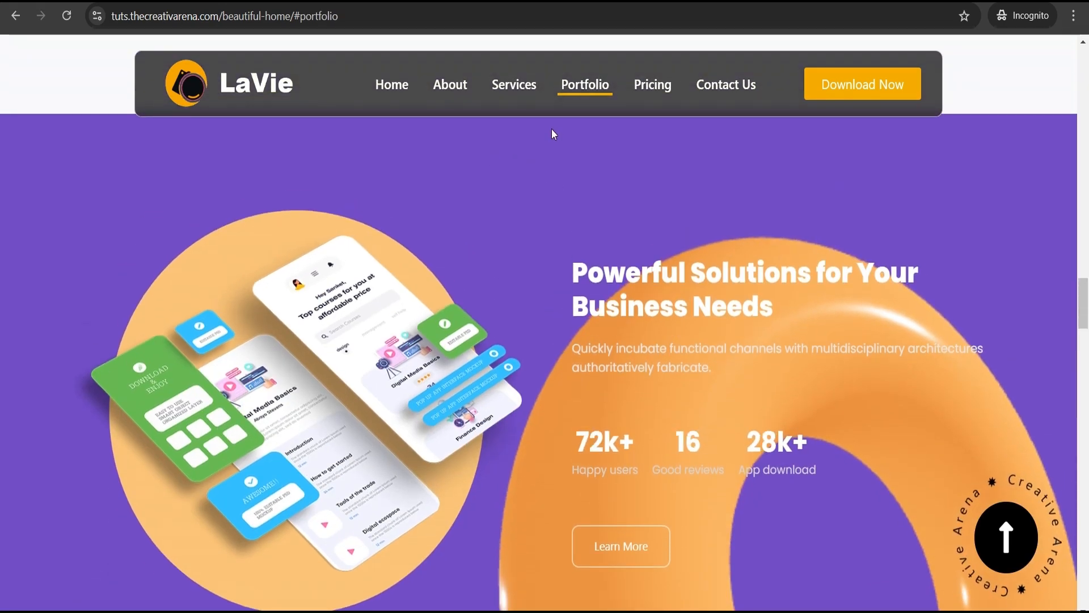
{"action": "mouse_move", "coordinate": [652, 84]}
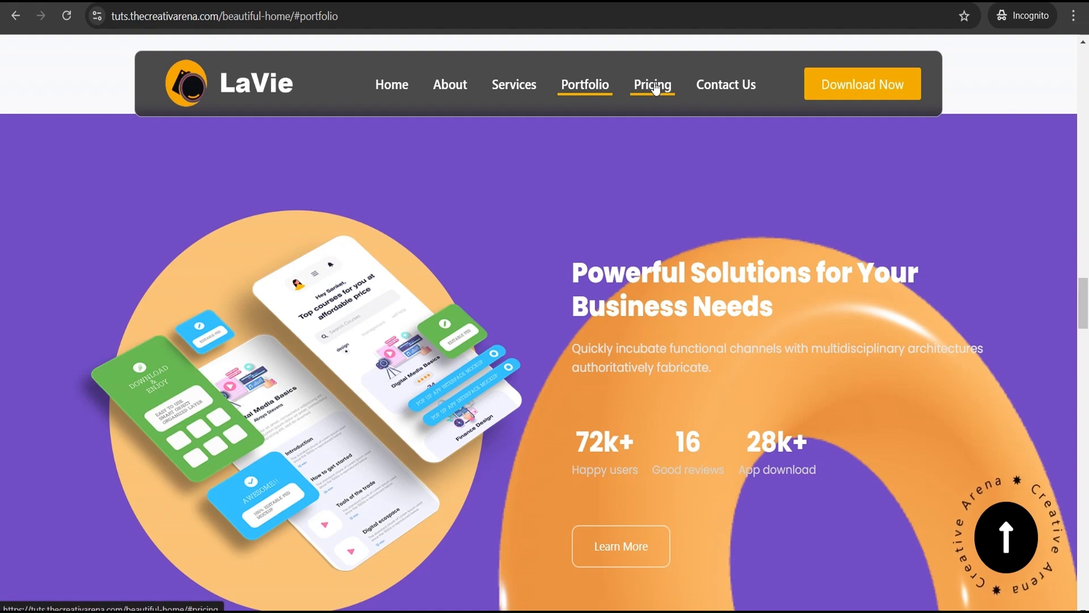
{"action": "left_click", "coordinate": [652, 84]}
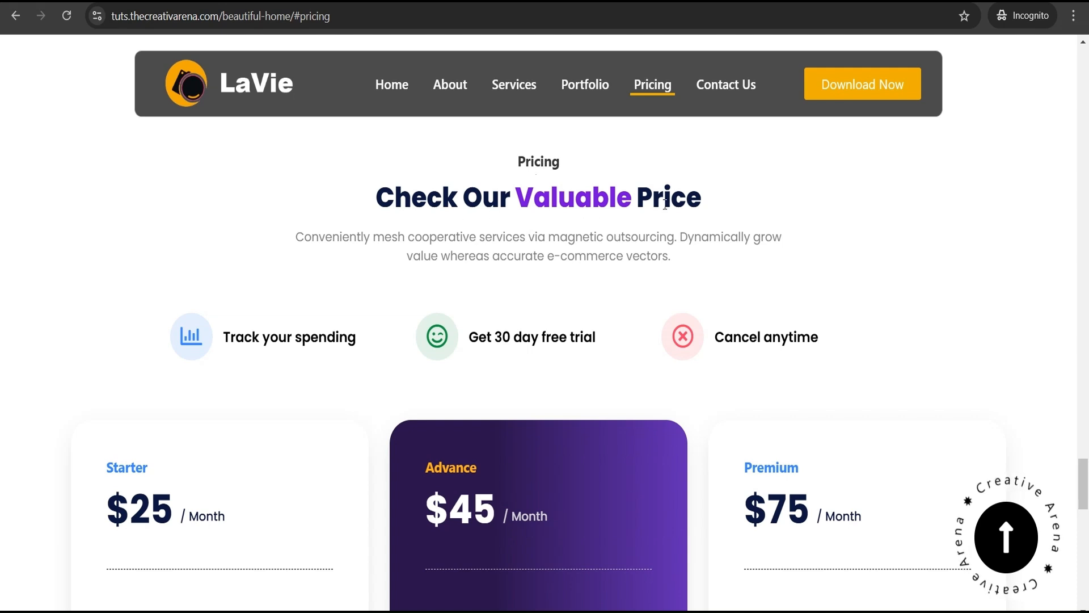
{"action": "mouse_move", "coordinate": [863, 92]}
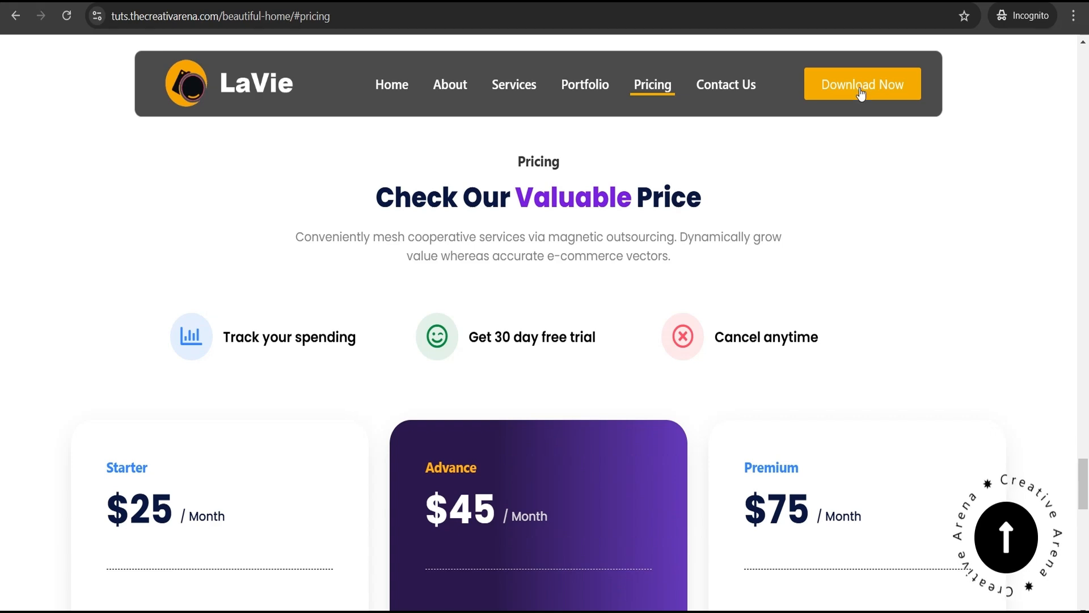
{"action": "left_click", "coordinate": [863, 84]}
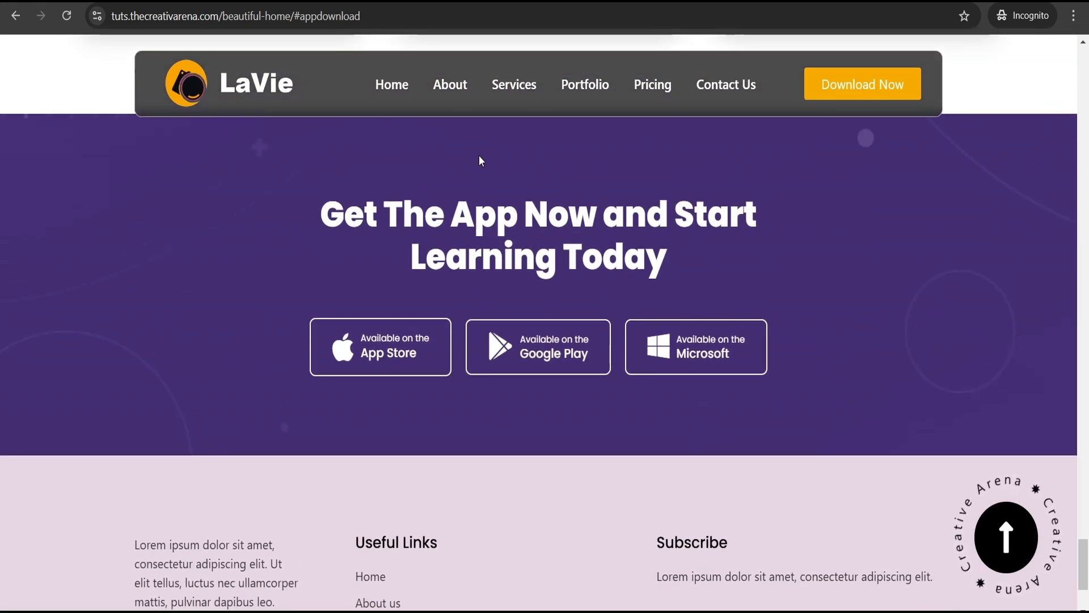
{"action": "scroll", "scroll_direction": "down", "scroll_amount": 3}
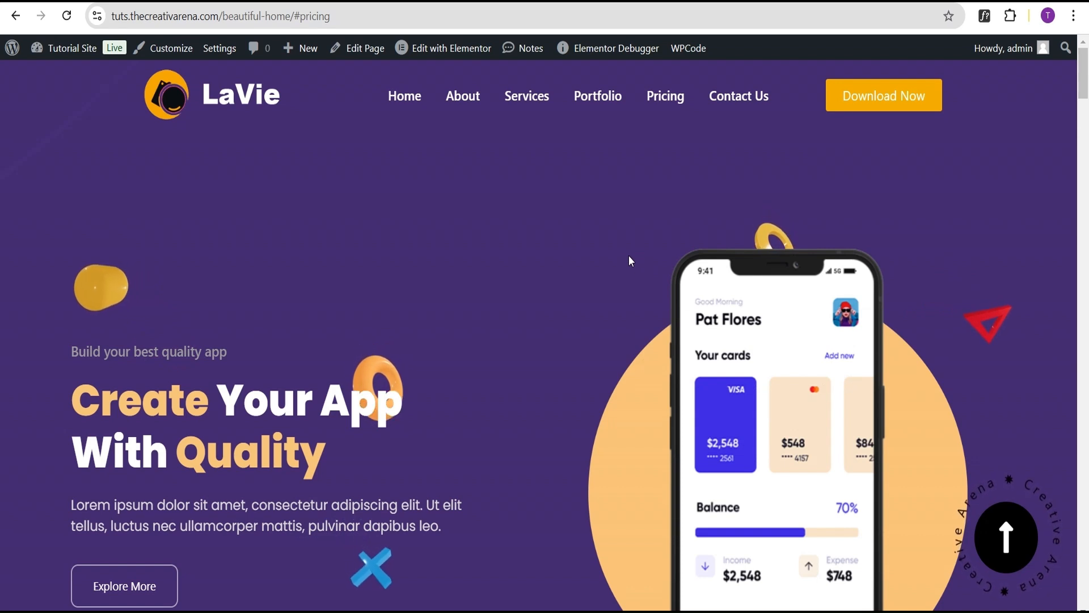
{"action": "mouse_move", "coordinate": [937, 260]}
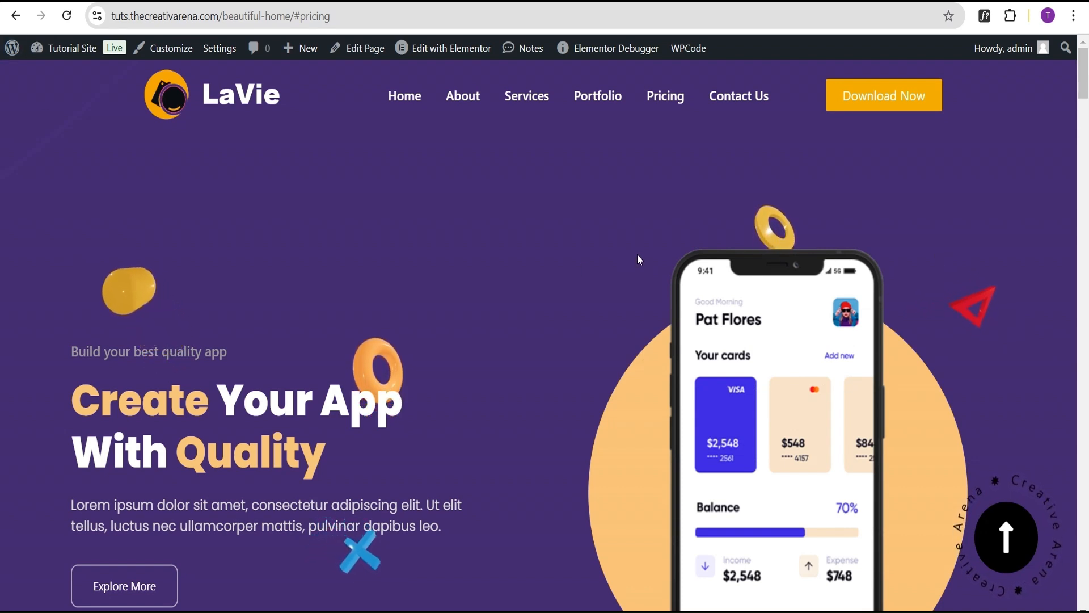
{"action": "mouse_move", "coordinate": [977, 275]}
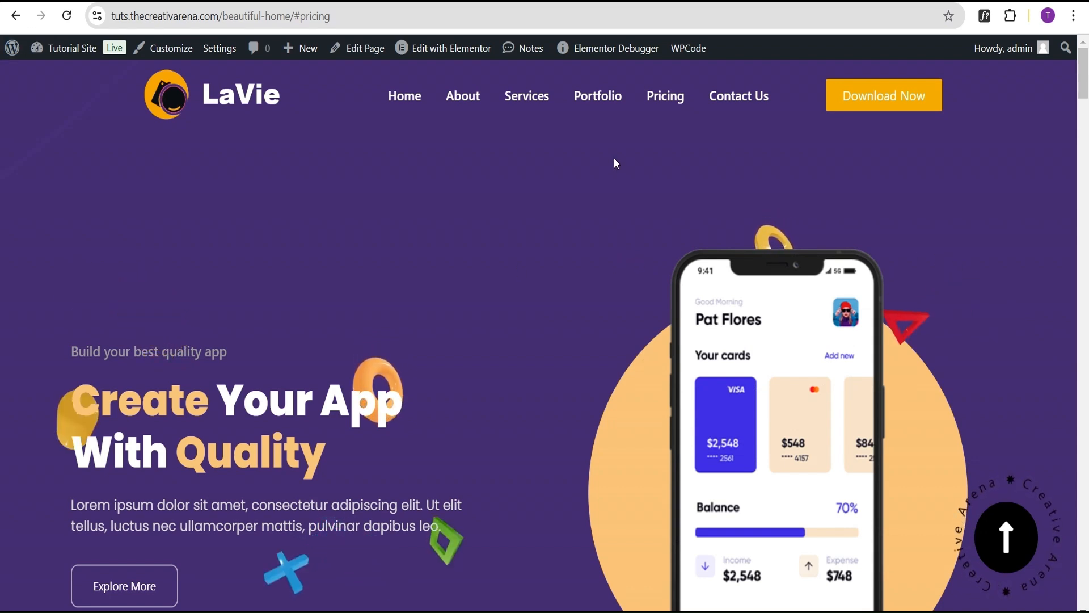
Step: Show the Edit with Elementor dropdown listing the page's templates, including the header
{"action": "left_click", "coordinate": [451, 47]}
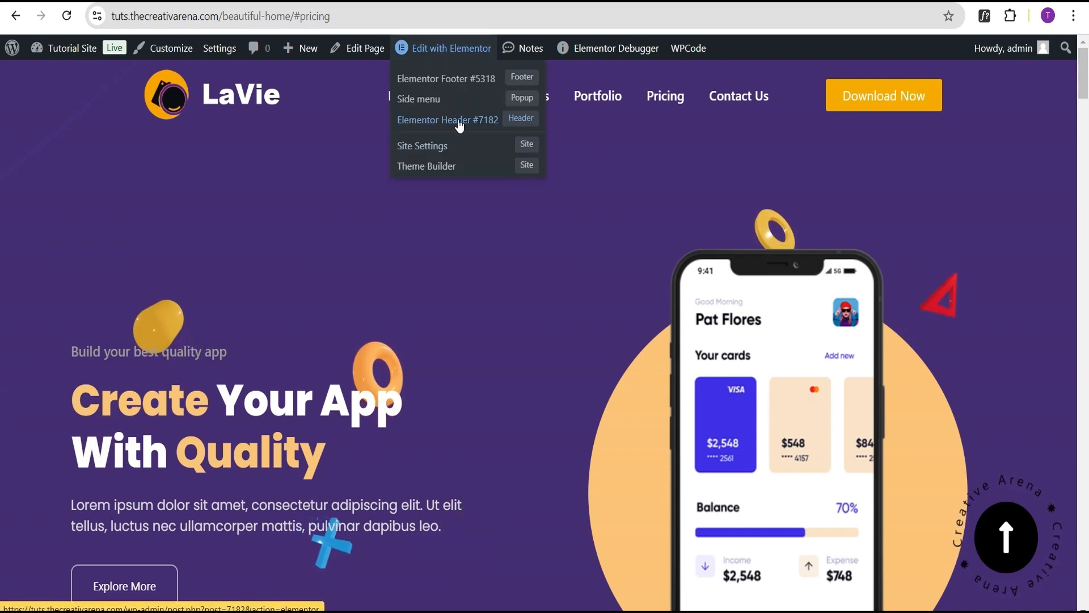
{"action": "mouse_move", "coordinate": [453, 251]}
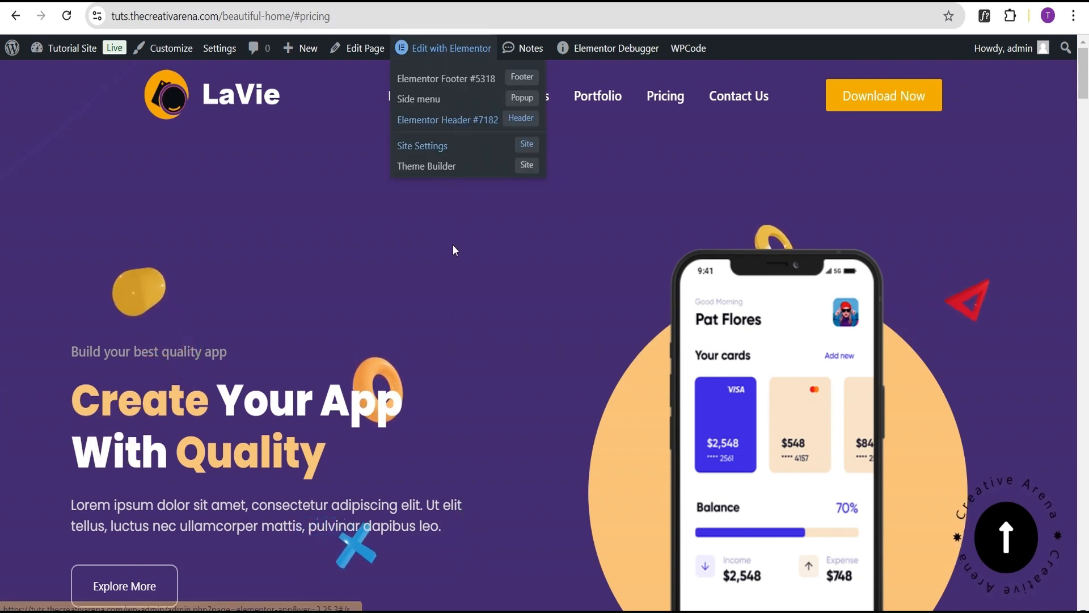
Step: Open Elementor Header #7182 and keep its container Sticky on Top
{"action": "left_click", "coordinate": [447, 120]}
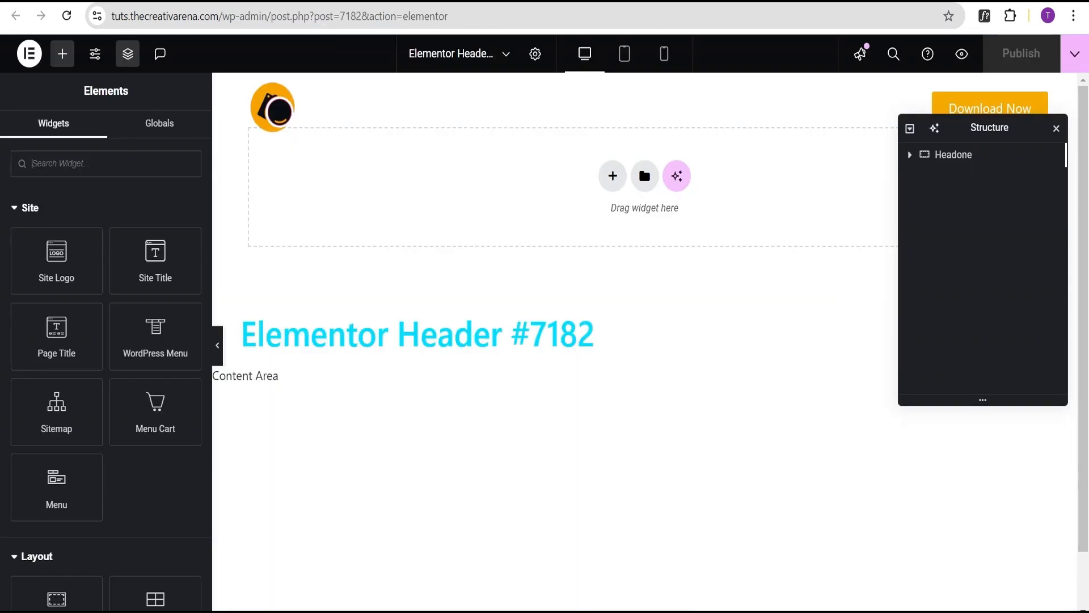
{"action": "mouse_move", "coordinate": [364, 249]}
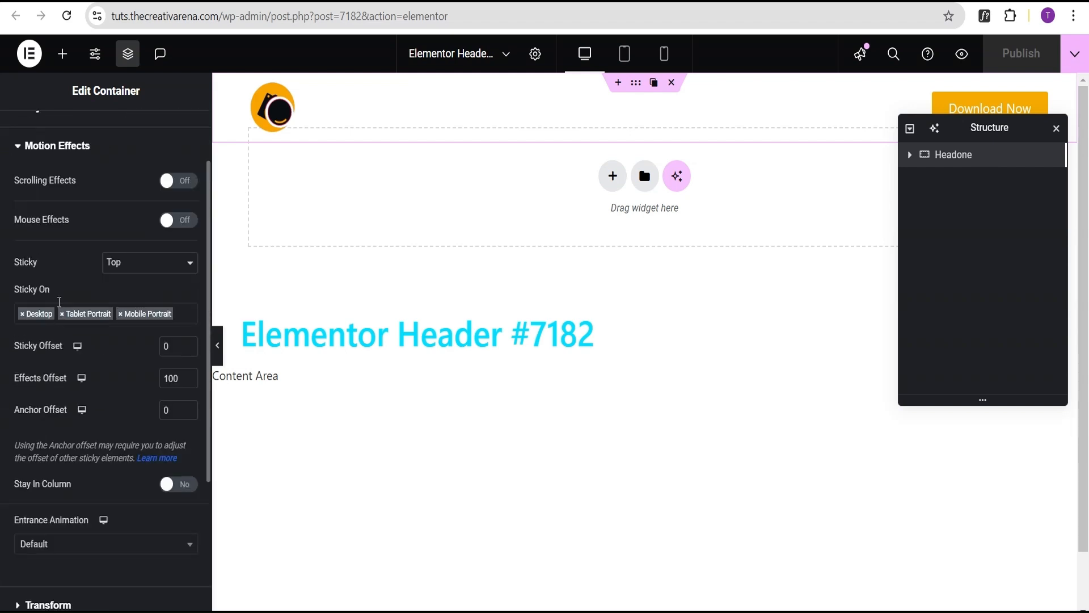
{"action": "left_click", "coordinate": [148, 262]}
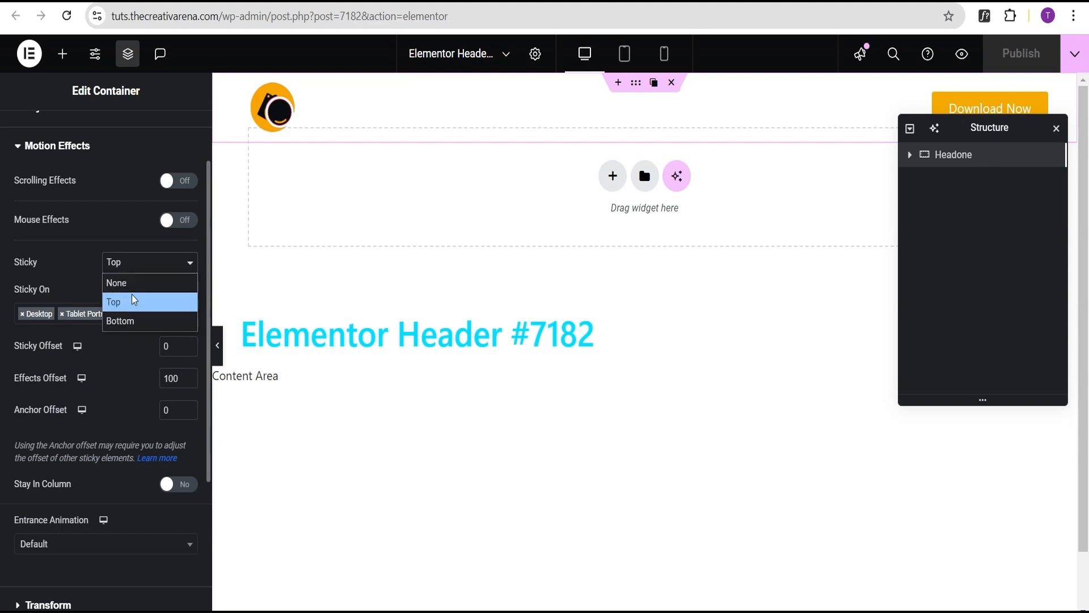
{"action": "left_click", "coordinate": [113, 302]}
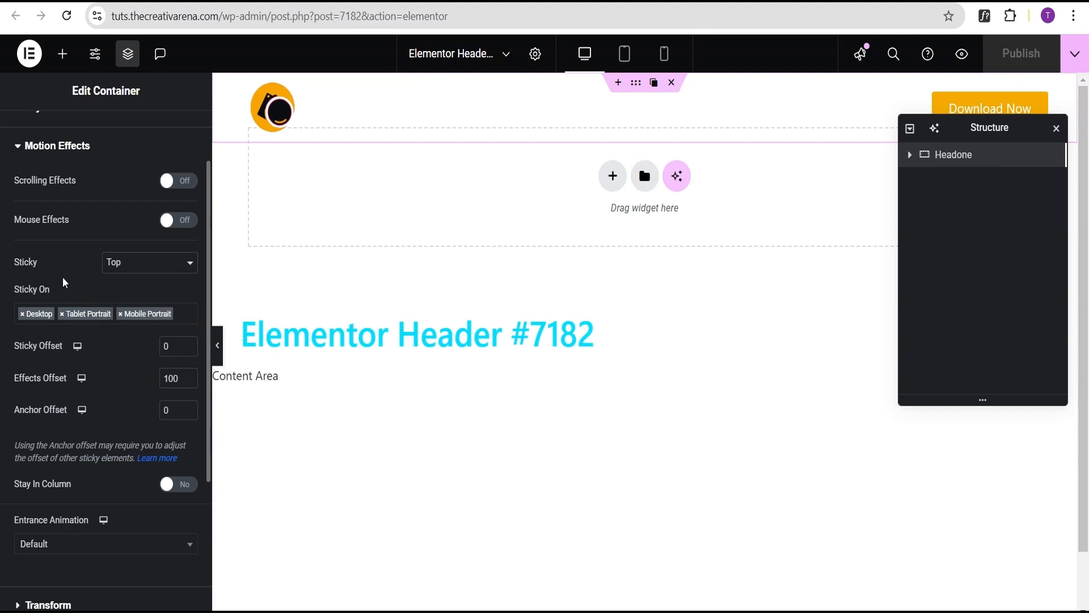
{"action": "scroll", "scroll_direction": "down", "scroll_amount": 3}
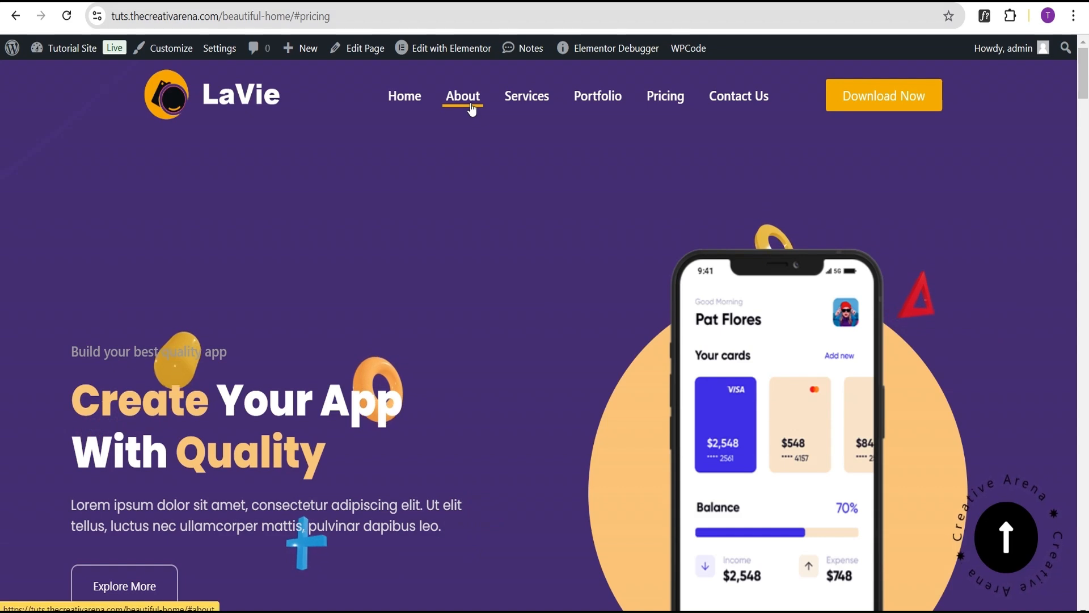
Step: Check the About jump on the live page, then enter an Anchor Offset of 100
{"action": "left_click", "coordinate": [463, 95]}
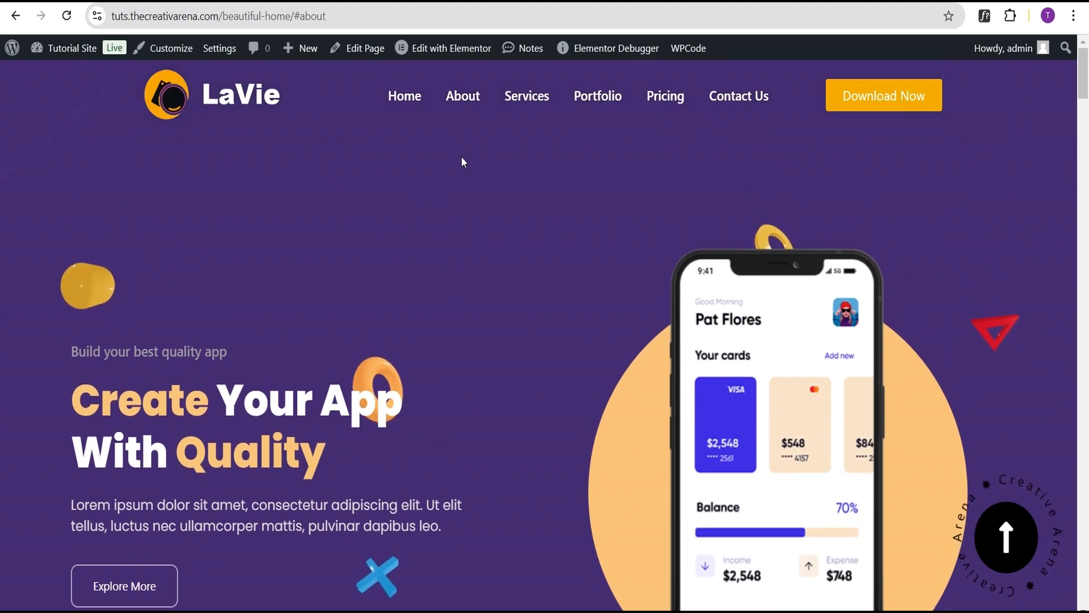
{"action": "left_click", "coordinate": [442, 48]}
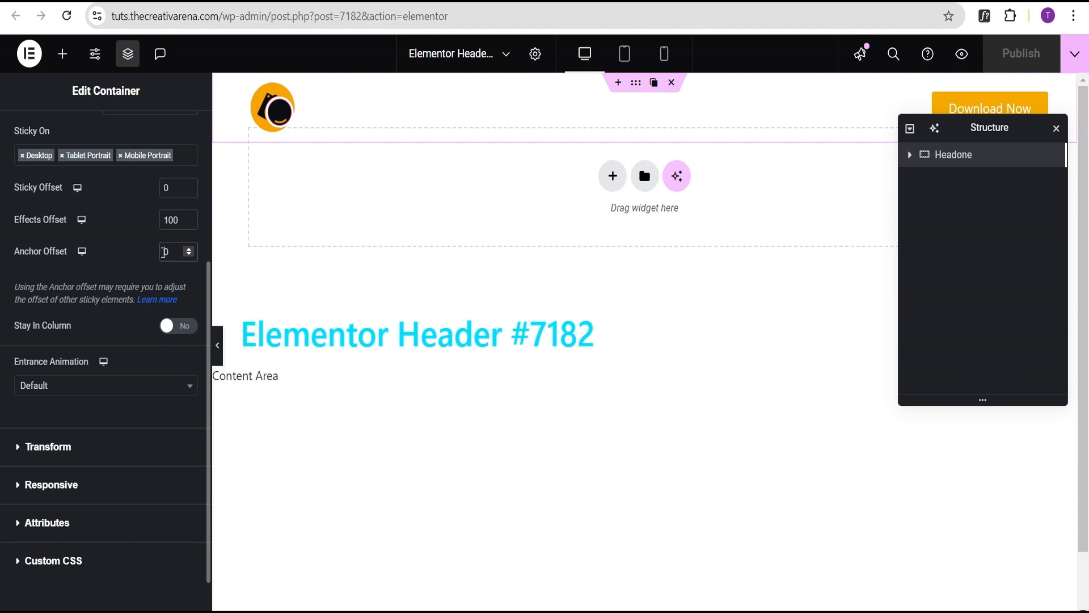
{"action": "type", "text": "100"}
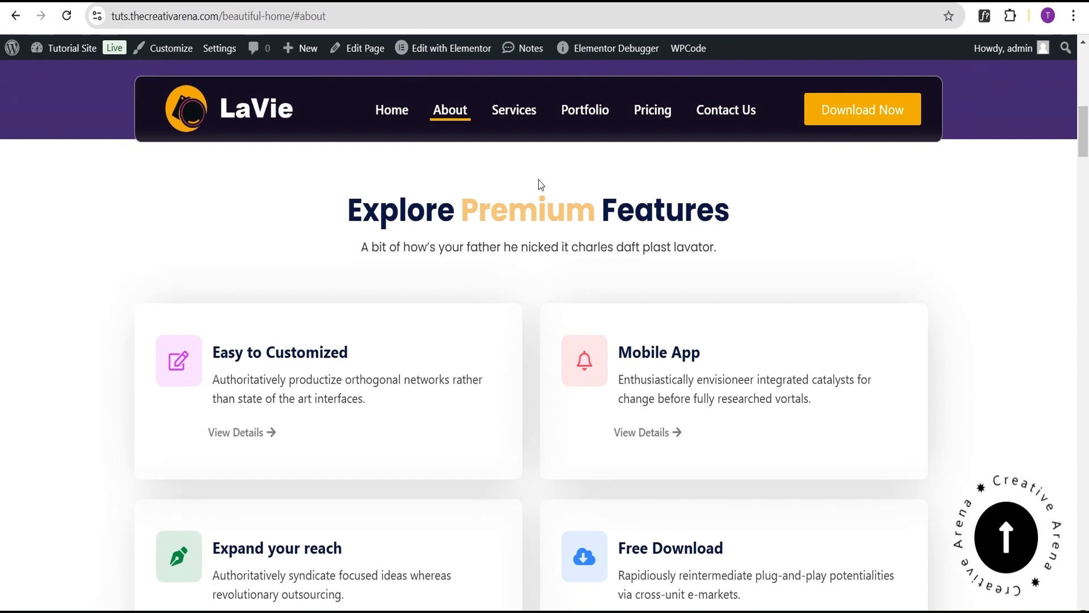
Step: Test the Services, Portfolio and Pricing jumps down to the download section, then return to the header editor
{"action": "left_click", "coordinate": [514, 109]}
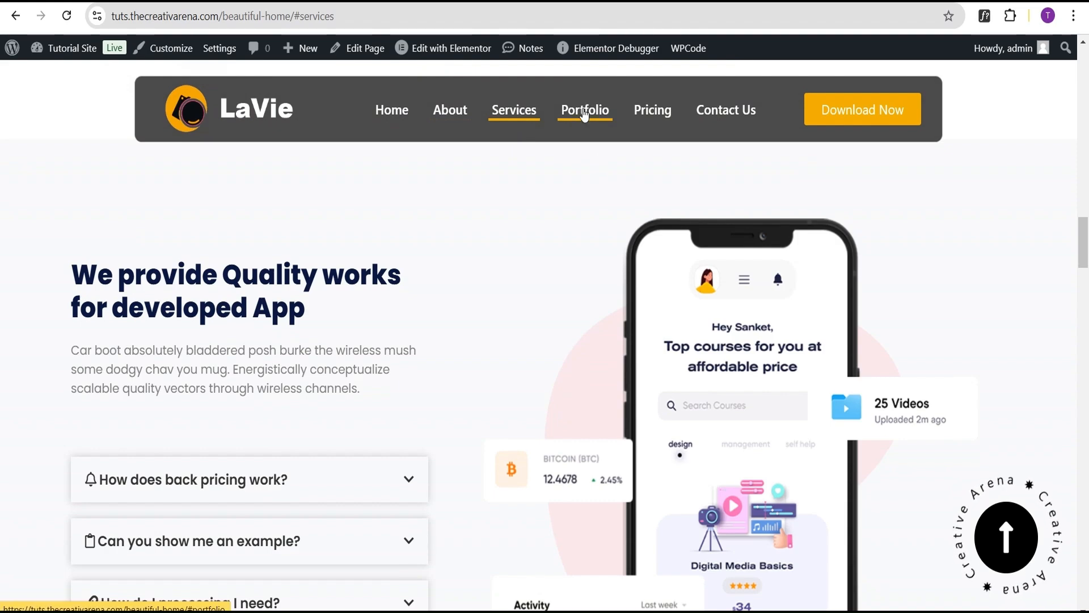
{"action": "left_click", "coordinate": [584, 110]}
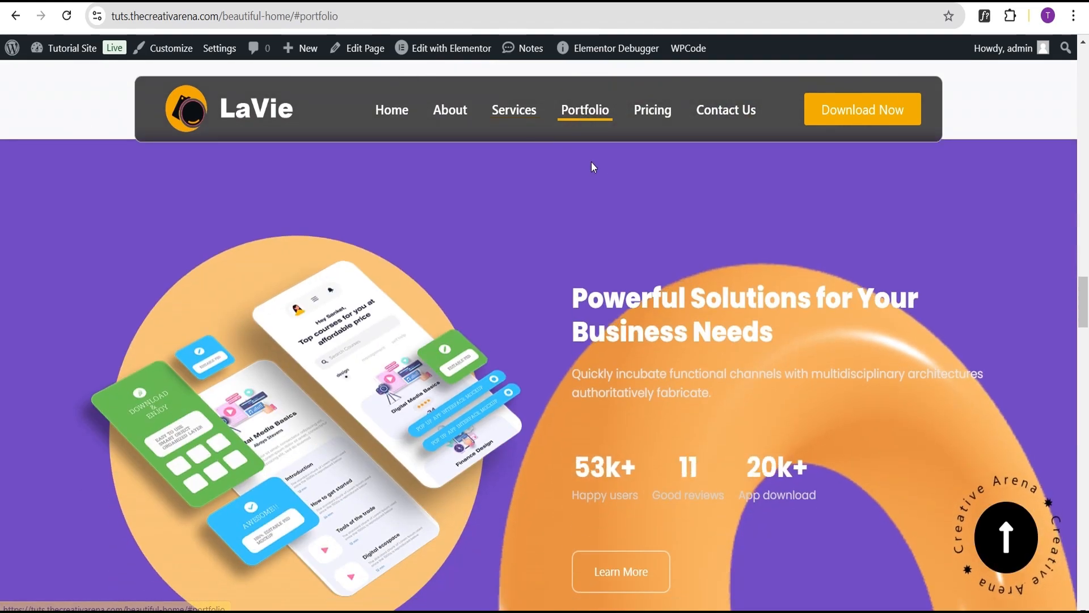
{"action": "left_click", "coordinate": [652, 109]}
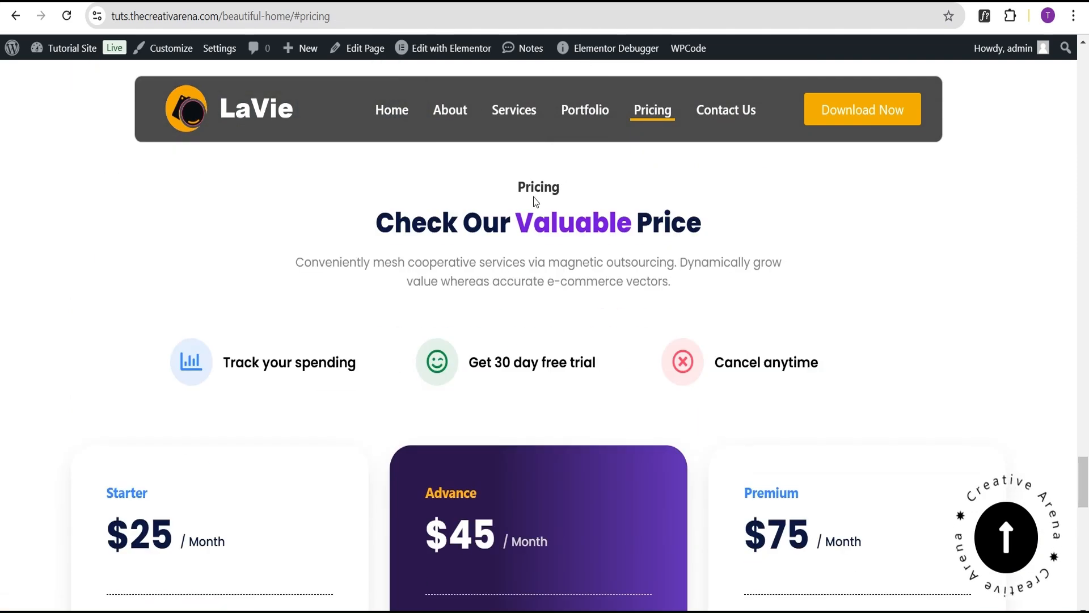
{"action": "double_click", "coordinate": [538, 186]}
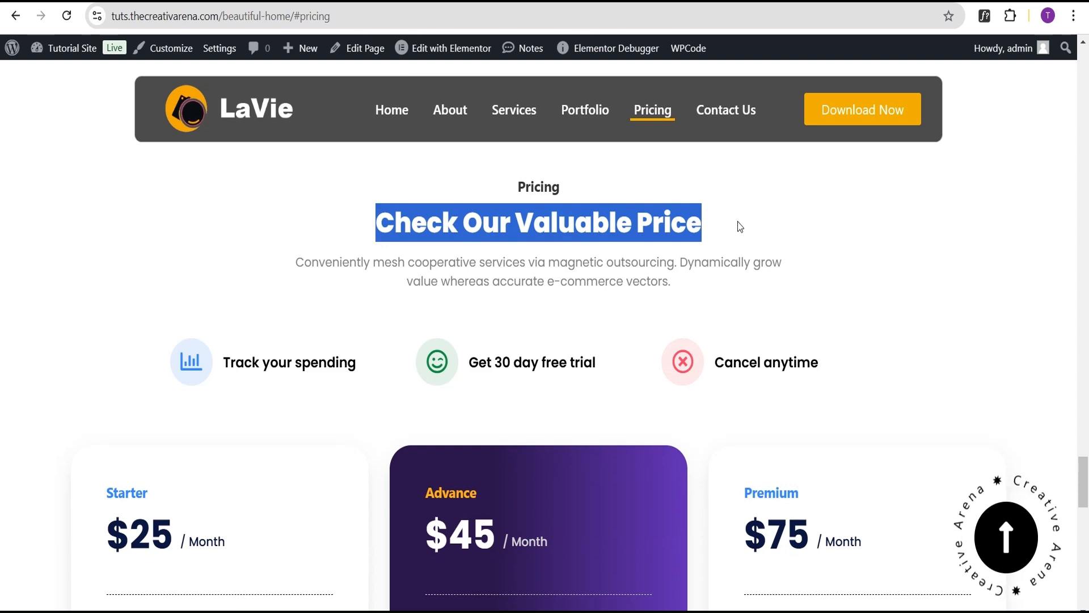
{"action": "mouse_move", "coordinate": [795, 201]}
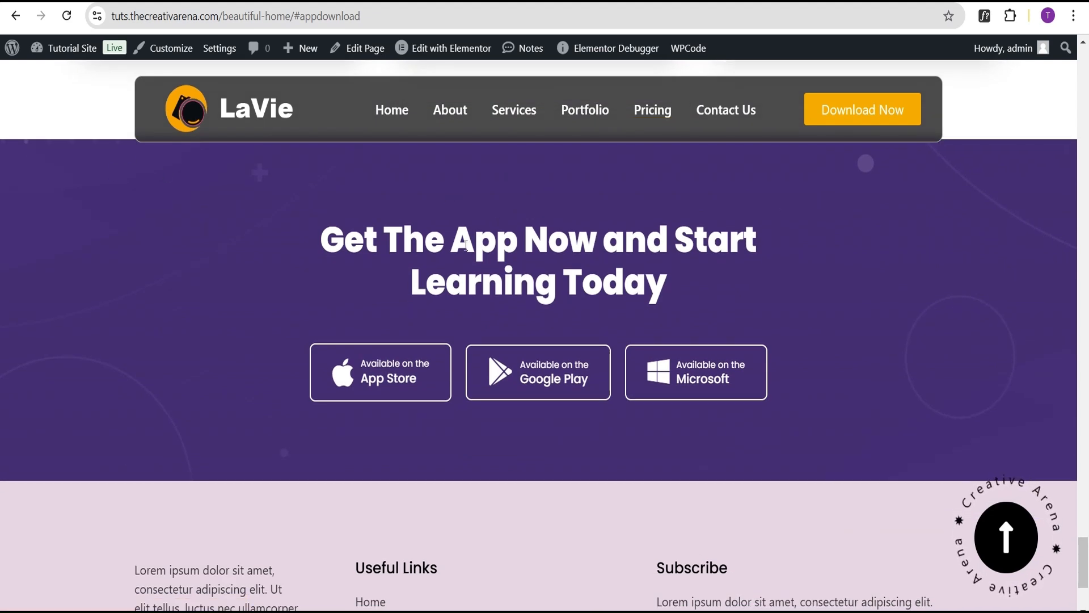
{"action": "left_click", "coordinate": [443, 48]}
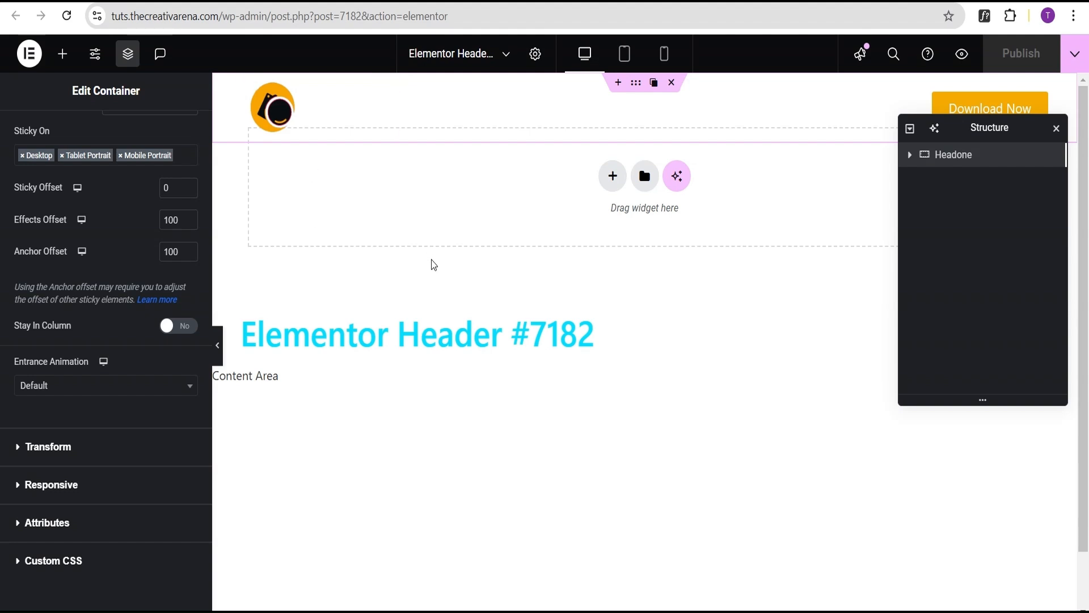
Step: Return from the Header #7182 editor to the LaVie page's app download section
{"action": "left_click", "coordinate": [172, 251]}
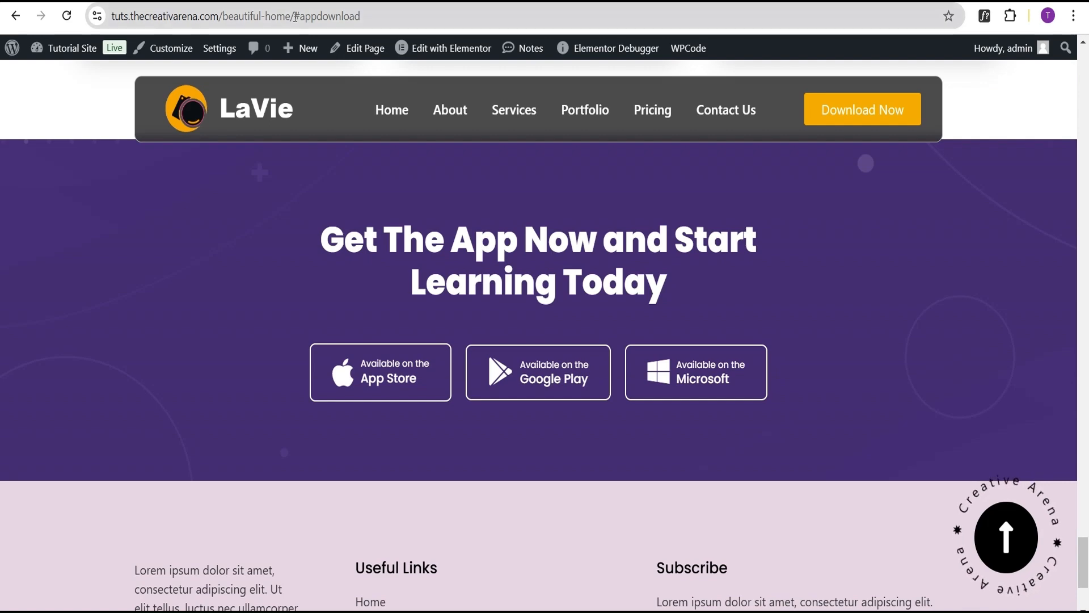
Step: Test the Home, About, Services, Portfolio and Pricing links, then switch to the Live Search Result editor
{"action": "left_click", "coordinate": [404, 96]}
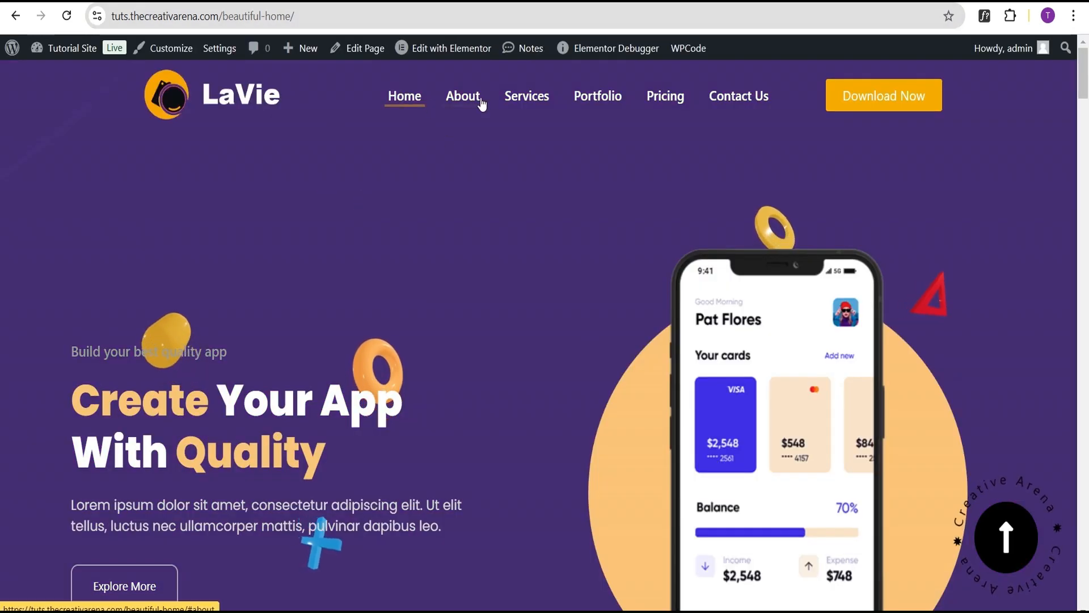
{"action": "left_click", "coordinate": [462, 96]}
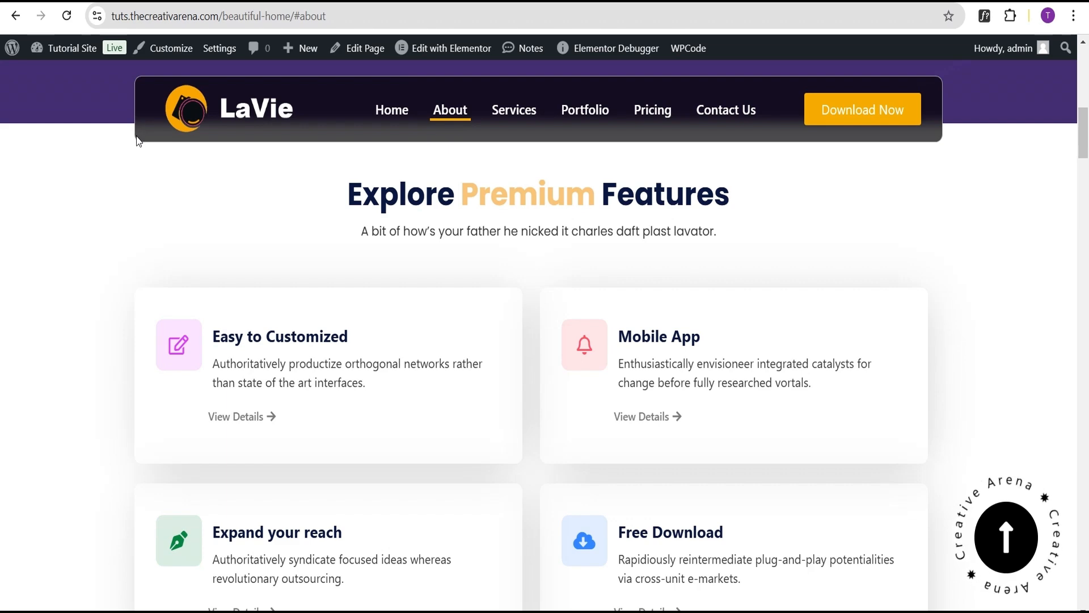
{"action": "left_click", "coordinate": [513, 110]}
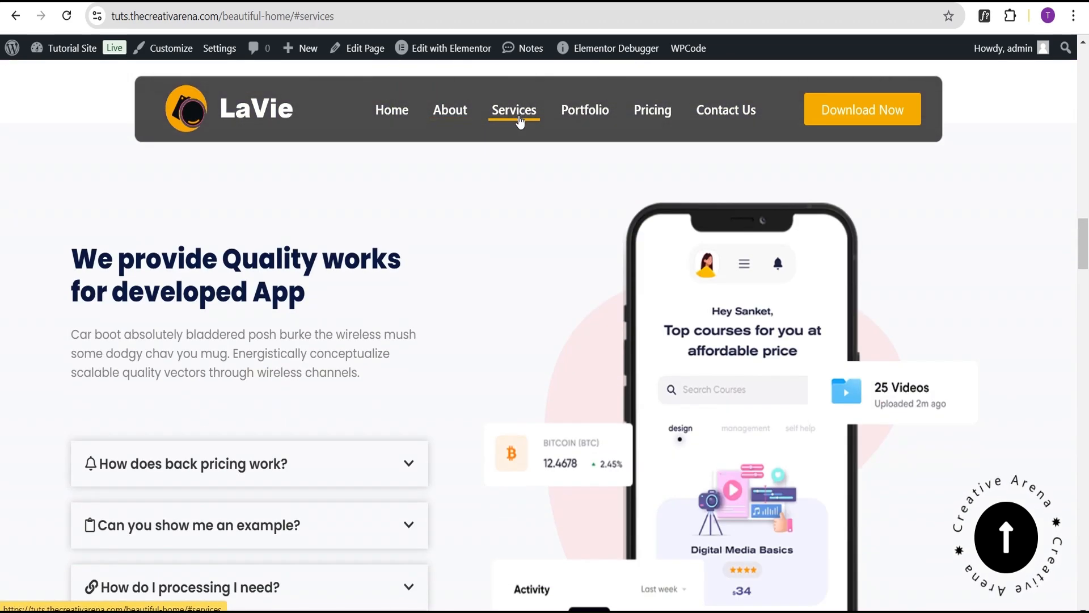
{"action": "left_click", "coordinate": [584, 109]}
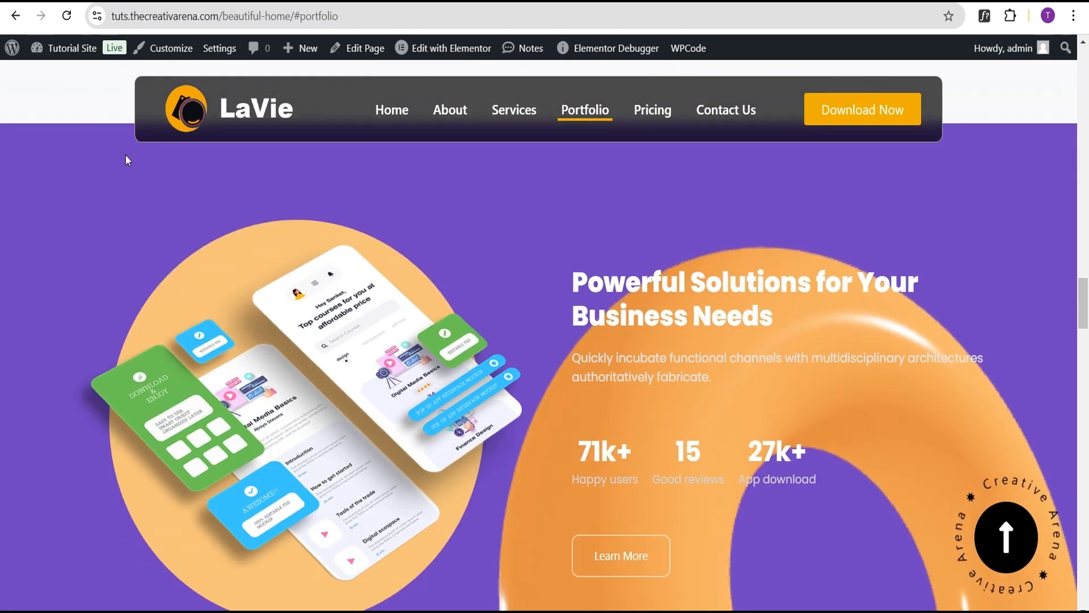
{"action": "left_click", "coordinate": [652, 109]}
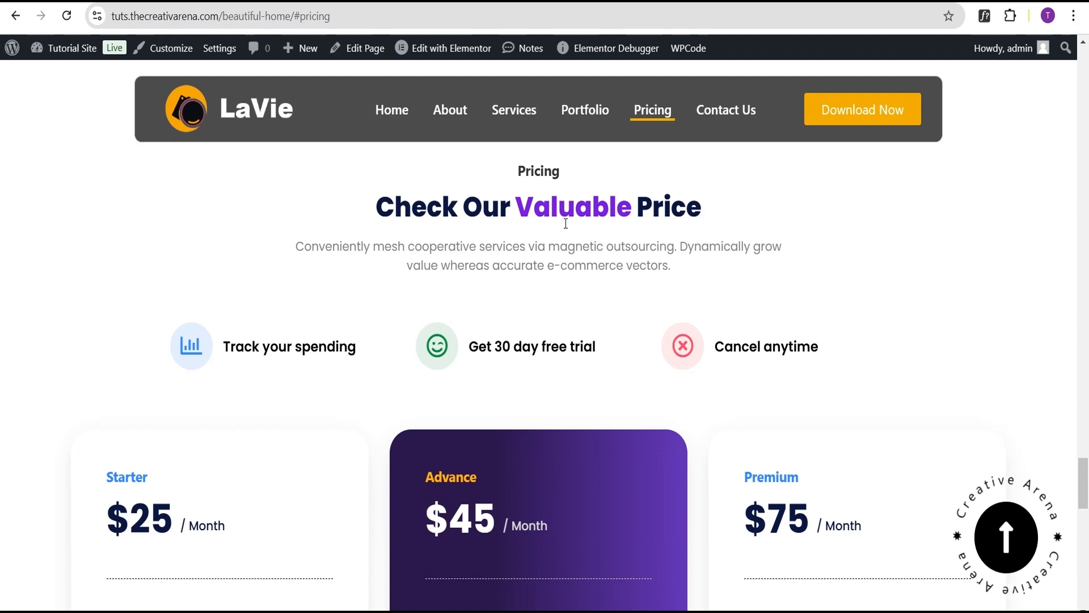
{"action": "left_click", "coordinate": [449, 47]}
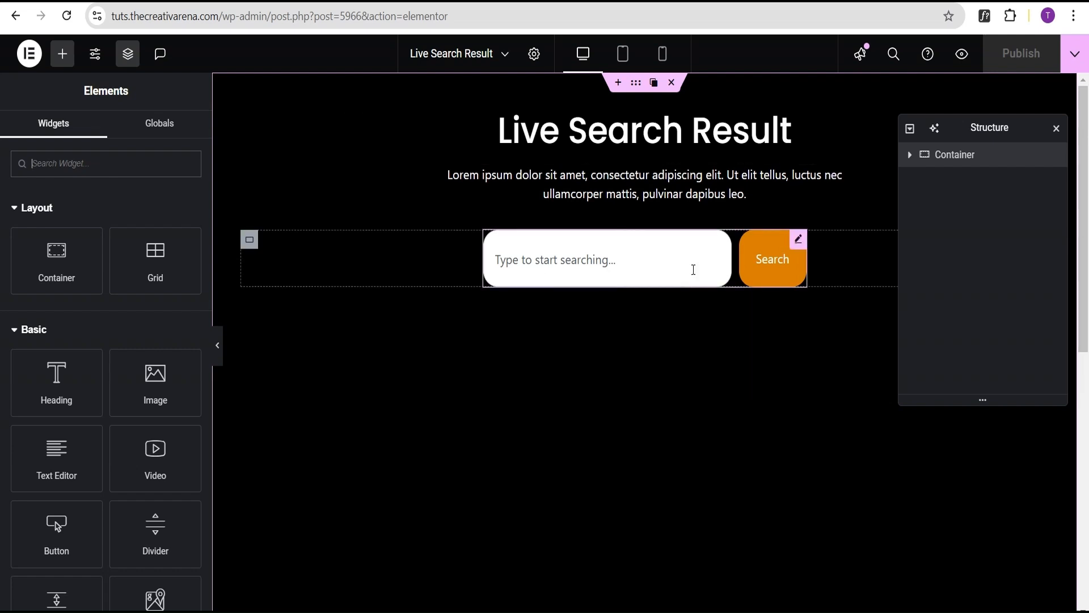
Step: Select the Search widget and expand Results, showing the 'new live result' template
{"action": "left_click", "coordinate": [772, 259]}
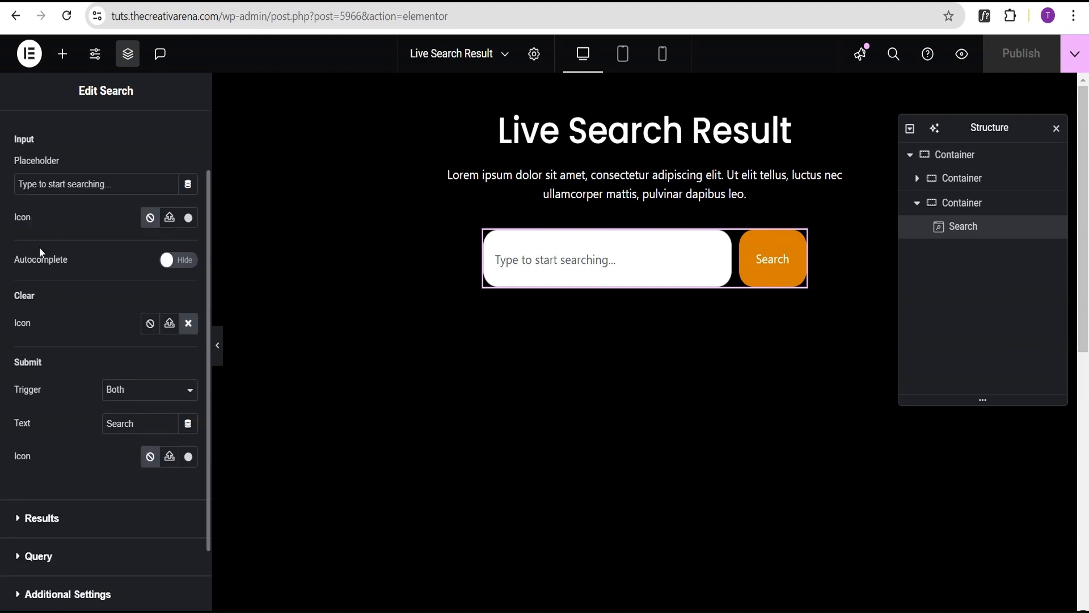
{"action": "scroll", "scroll_direction": "down", "scroll_amount": 3}
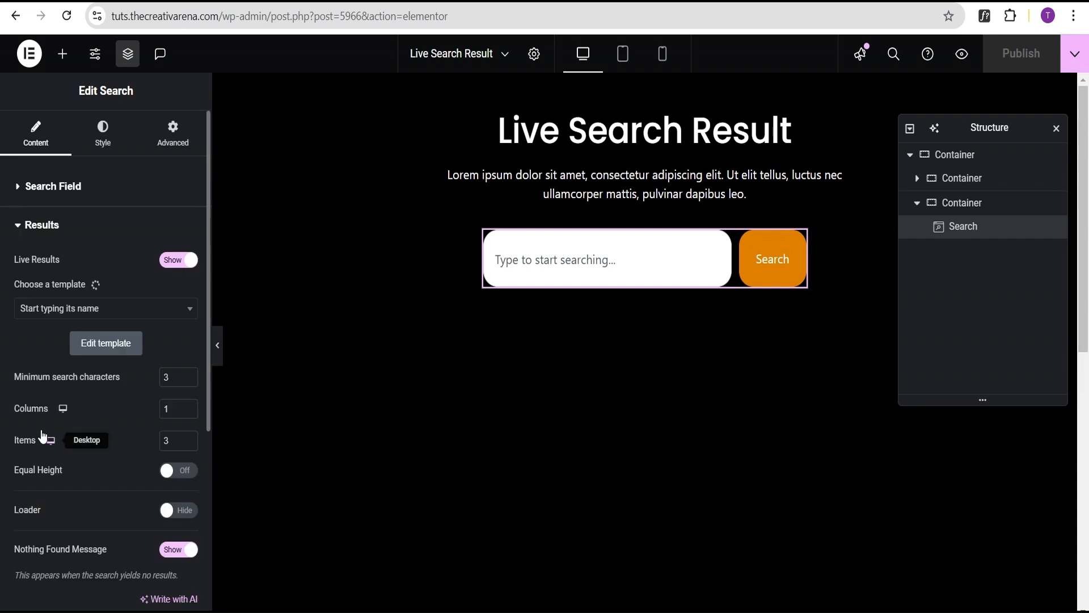
{"action": "left_click", "coordinate": [97, 307]}
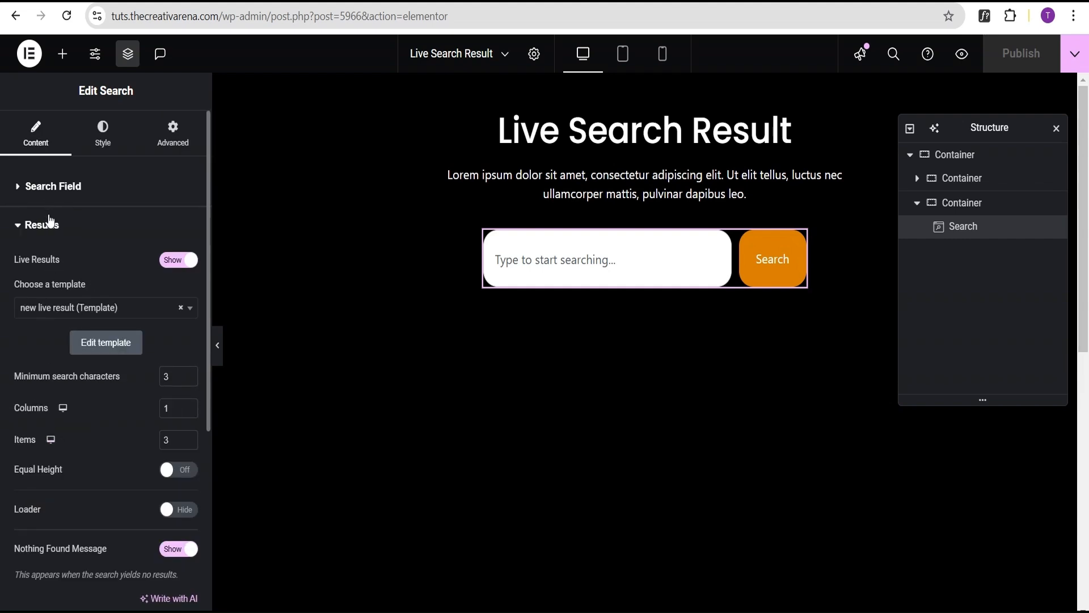
{"action": "mouse_move", "coordinate": [48, 236]}
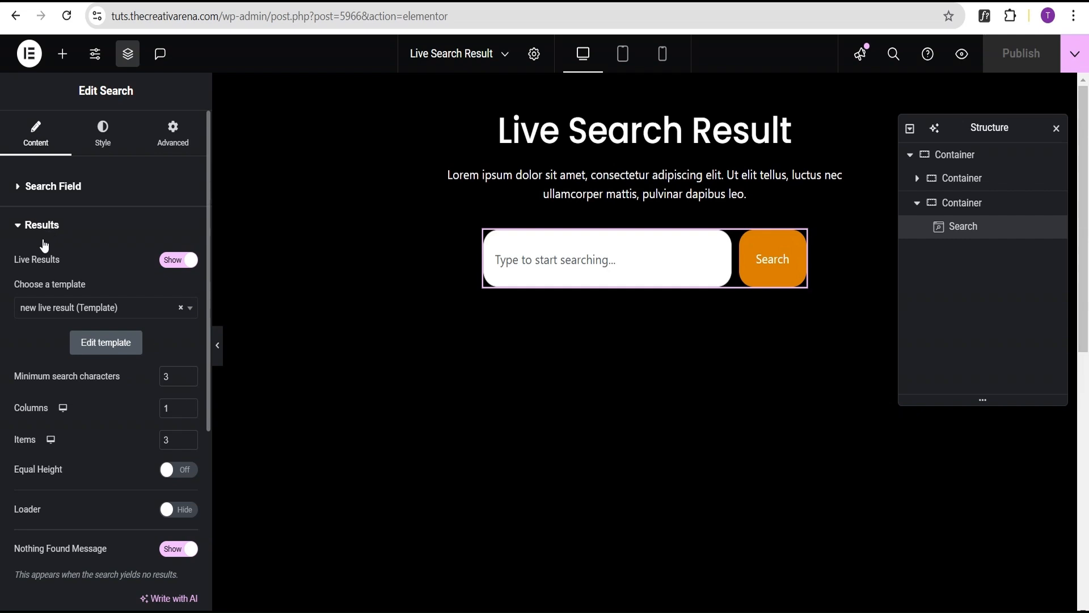
{"action": "mouse_move", "coordinate": [62, 232]}
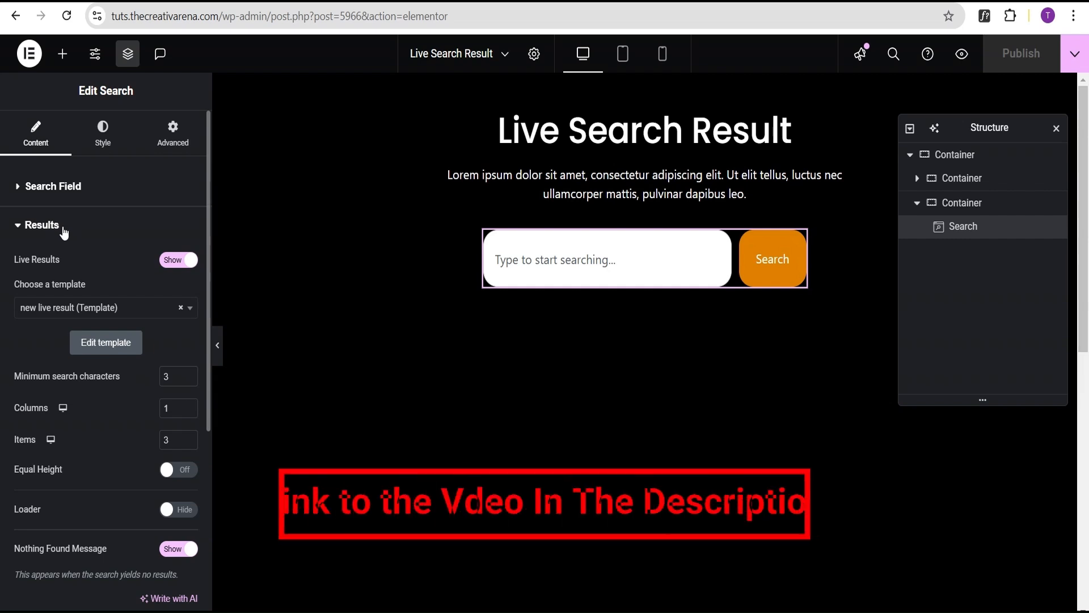
Step: Set the search widget's Pagination Type to Numbers in Additional Settings
{"action": "left_click", "coordinate": [41, 225]}
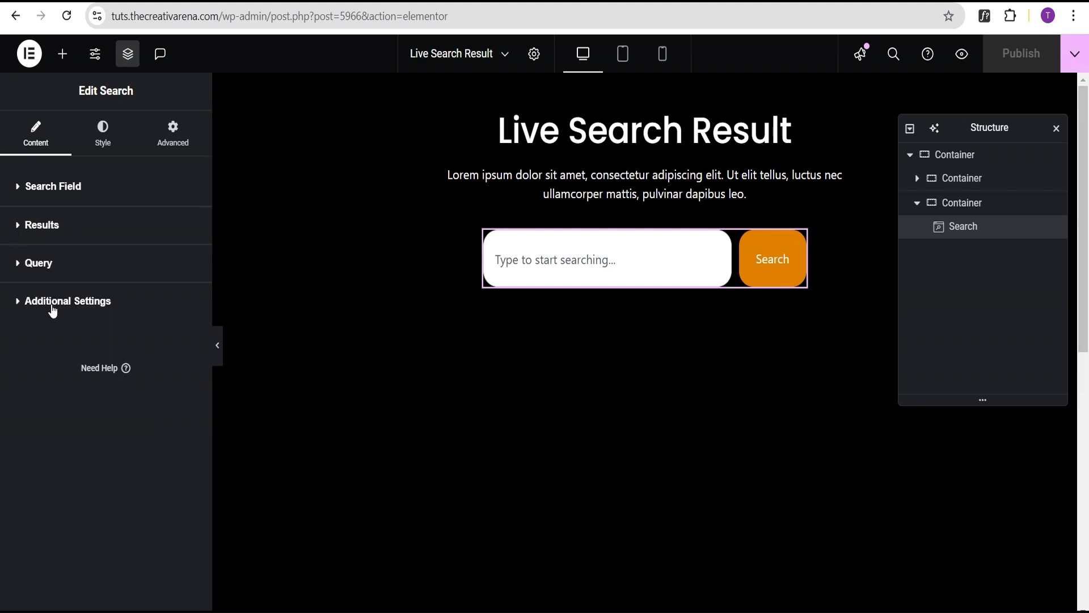
{"action": "left_click", "coordinate": [68, 301]}
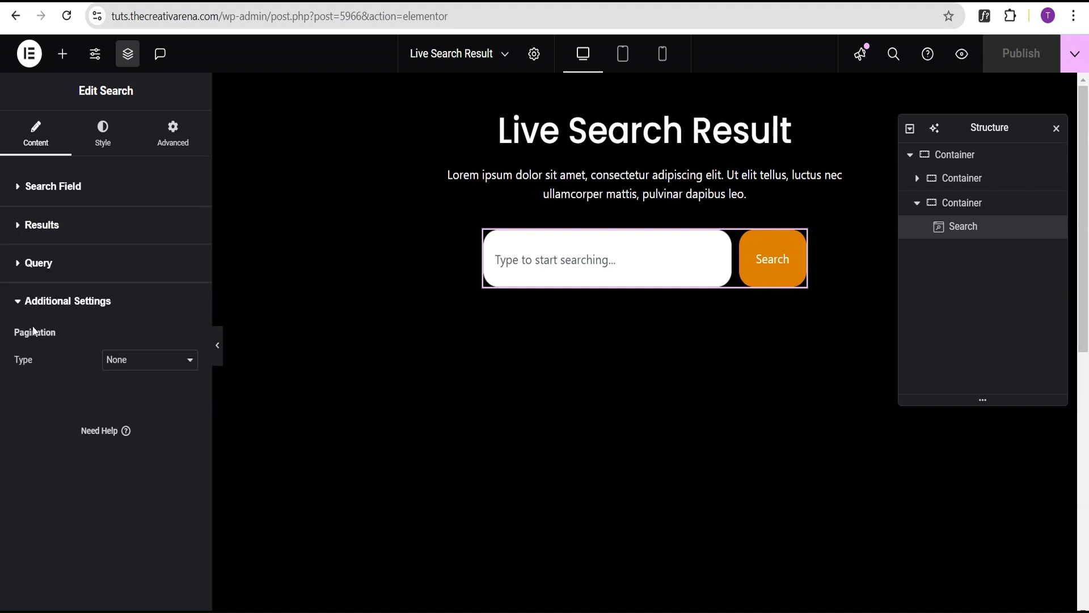
{"action": "double_click", "coordinate": [34, 332]}
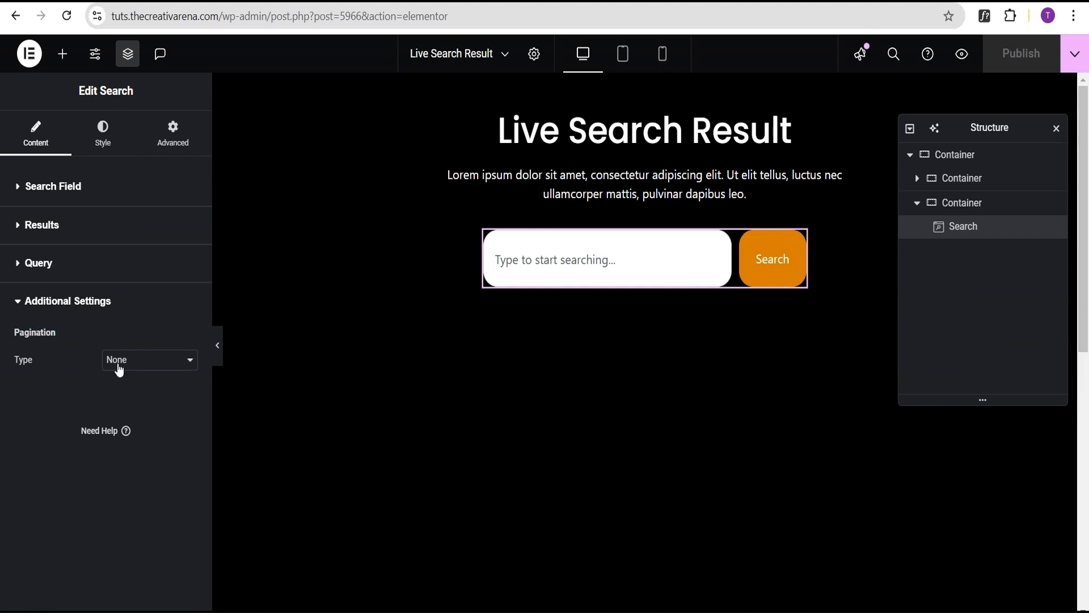
{"action": "left_click", "coordinate": [149, 359]}
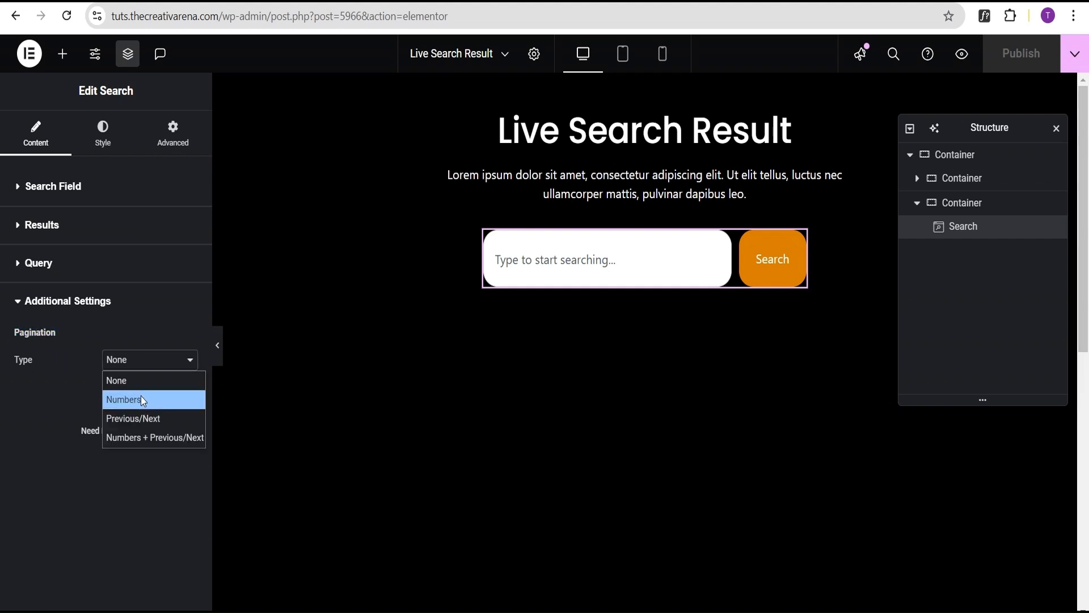
{"action": "mouse_move", "coordinate": [154, 437]}
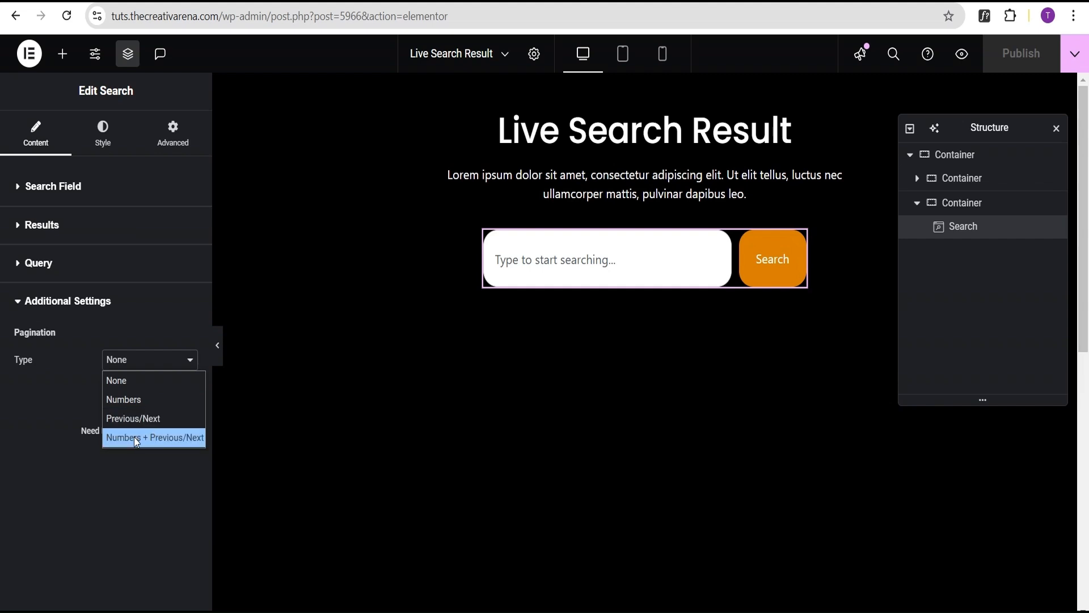
{"action": "mouse_move", "coordinate": [124, 399]}
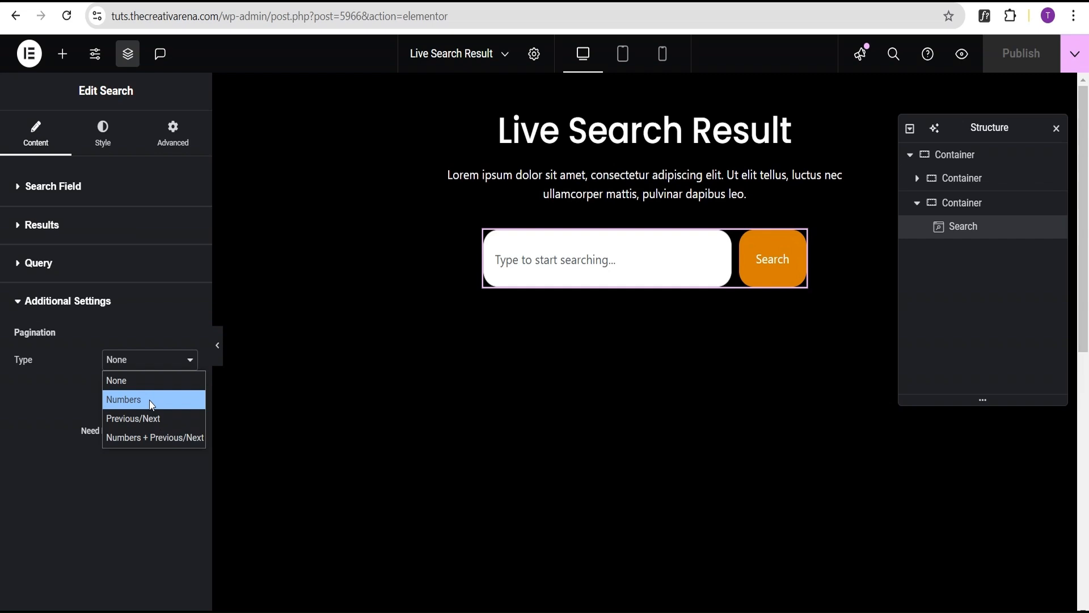
{"action": "left_click", "coordinate": [124, 399]}
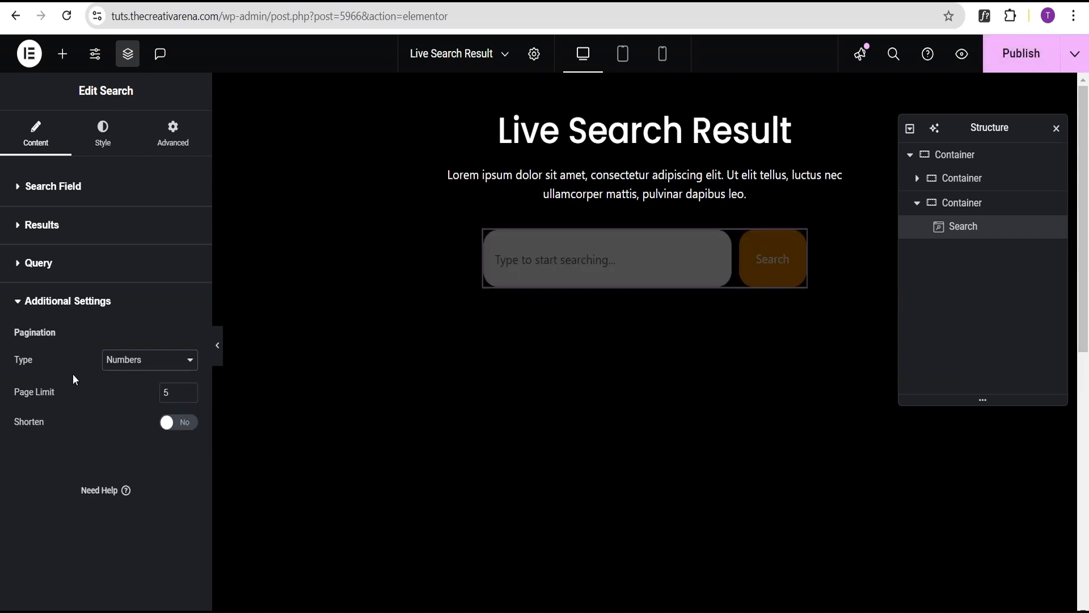
Step: Type 'album' in the canvas search bar to preview live results with pagination
{"action": "left_click", "coordinate": [606, 260]}
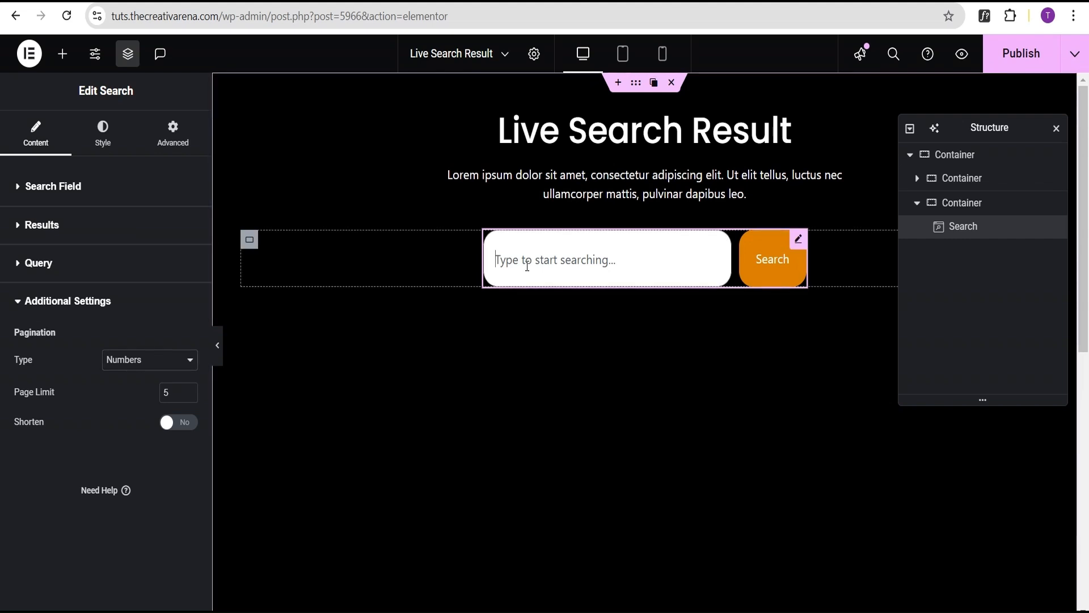
{"action": "type", "text": "a"}
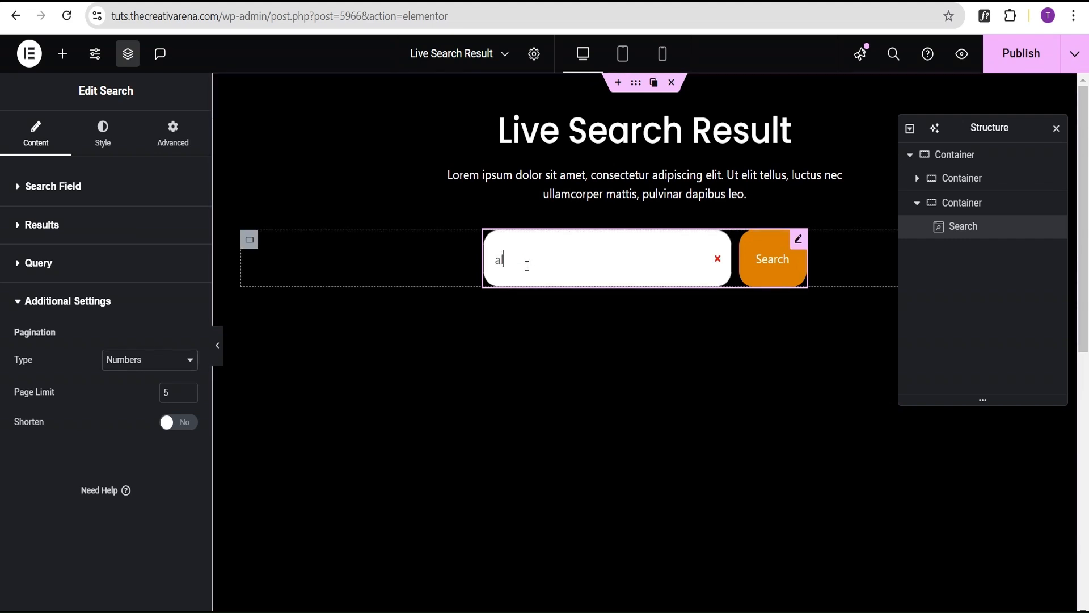
{"action": "type", "text": "lbum"}
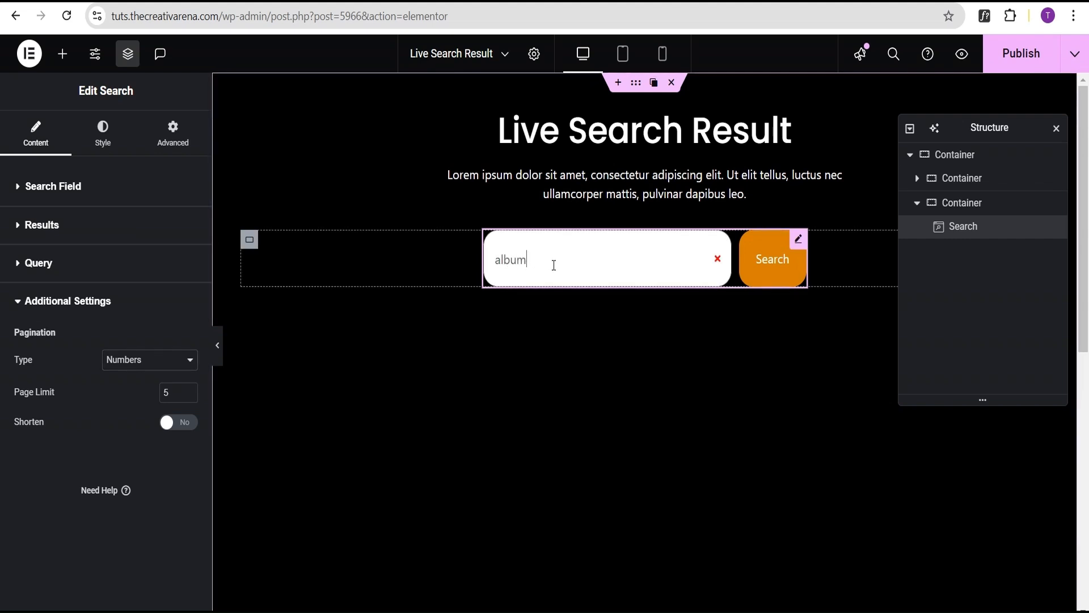
{"action": "left_click", "coordinate": [771, 258]}
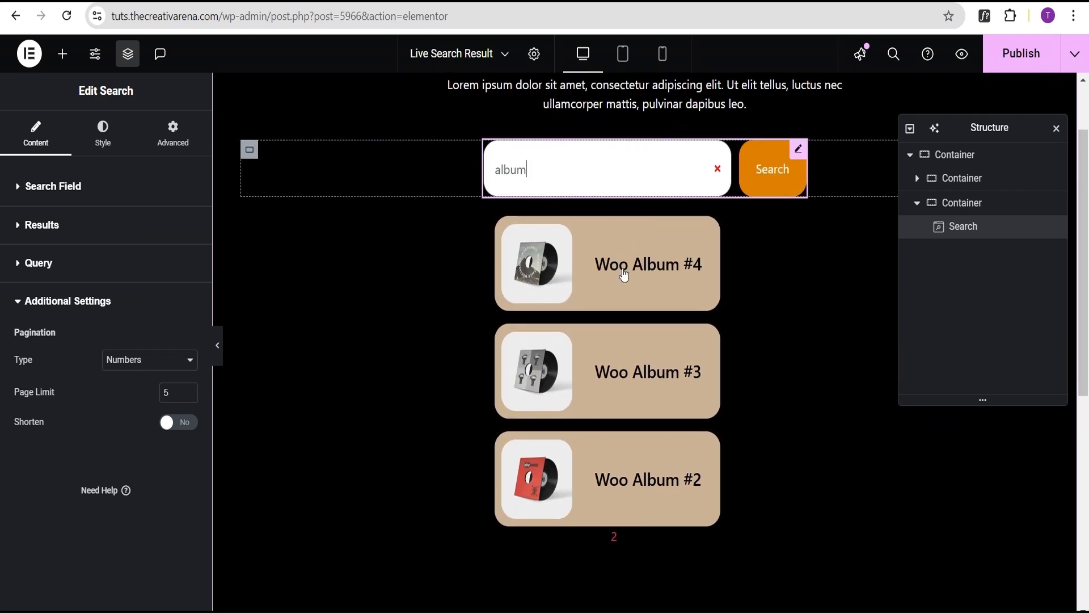
{"action": "scroll", "scroll_direction": "down", "scroll_amount": 3}
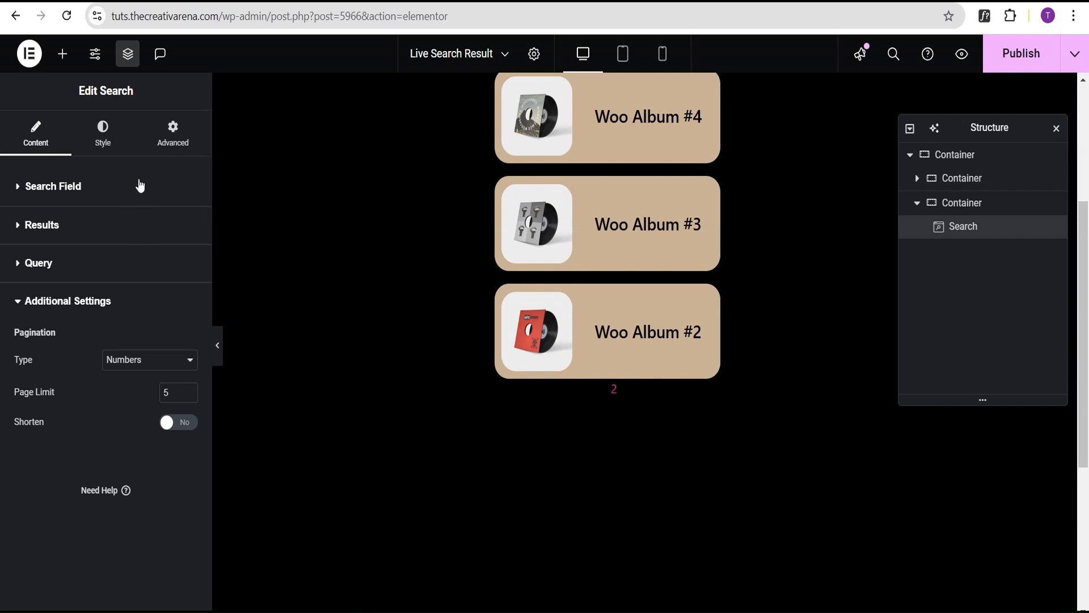
Step: In the Style tab, set Pagination Alignment to Start and Vertical Position to Bottom
{"action": "left_click", "coordinate": [102, 132]}
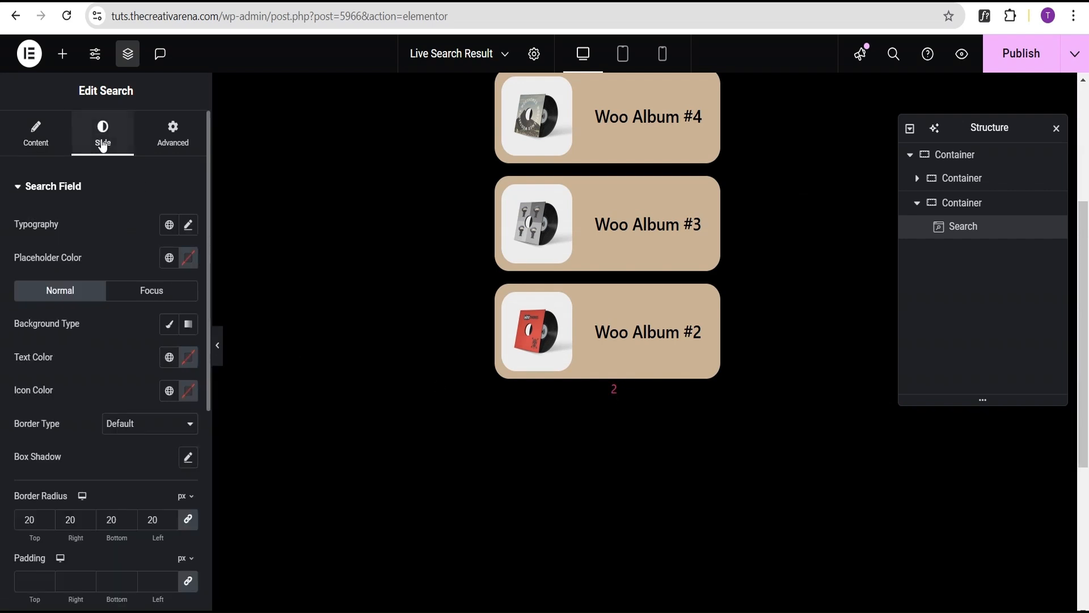
{"action": "scroll", "scroll_direction": "down", "scroll_amount": 3}
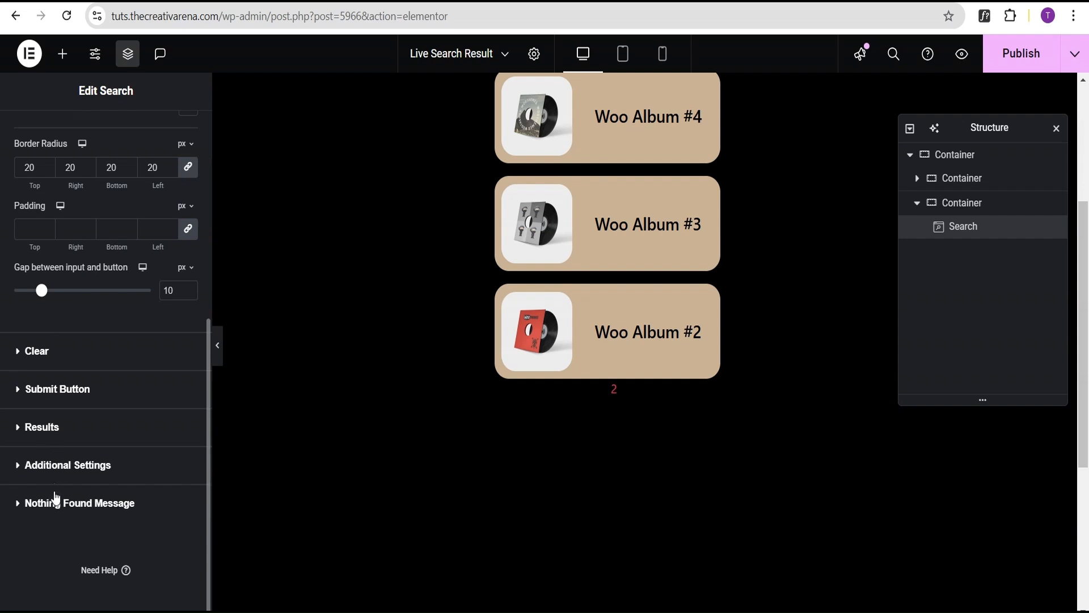
{"action": "left_click", "coordinate": [67, 465]}
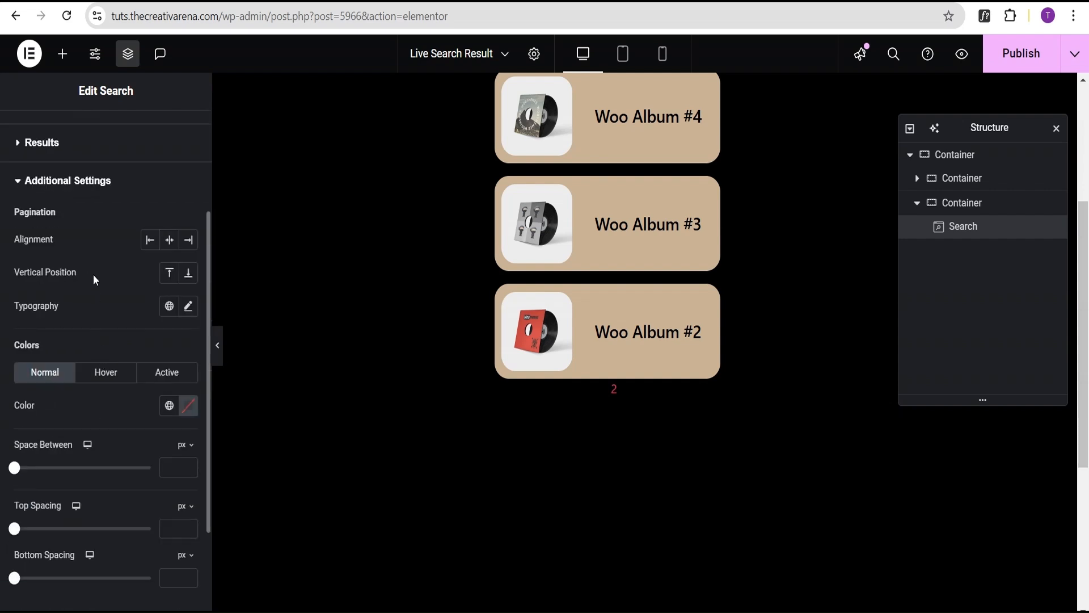
{"action": "mouse_move", "coordinate": [31, 248]}
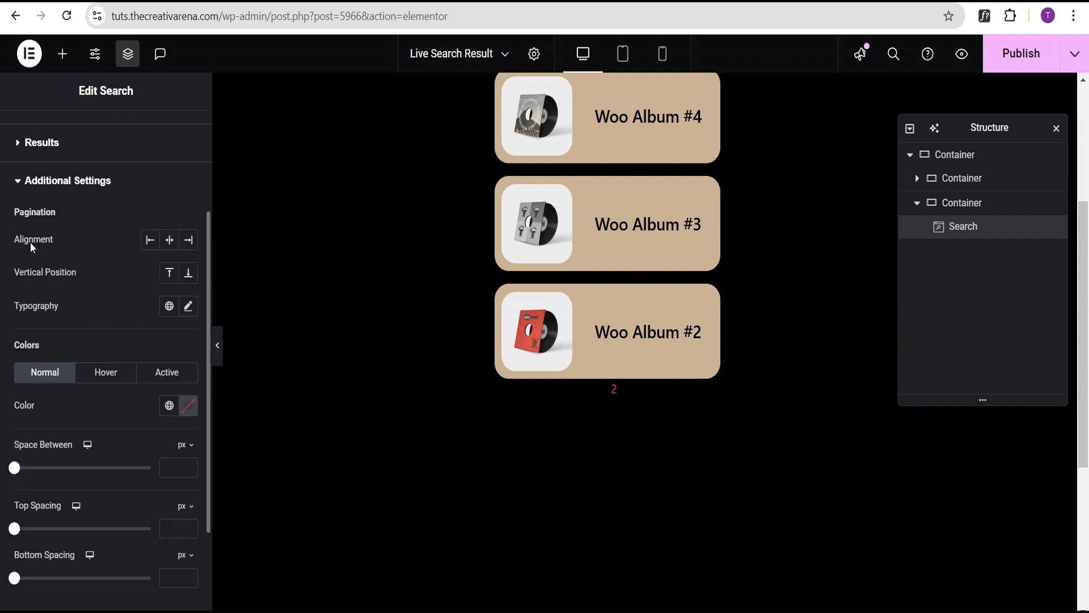
{"action": "mouse_move", "coordinate": [41, 242]}
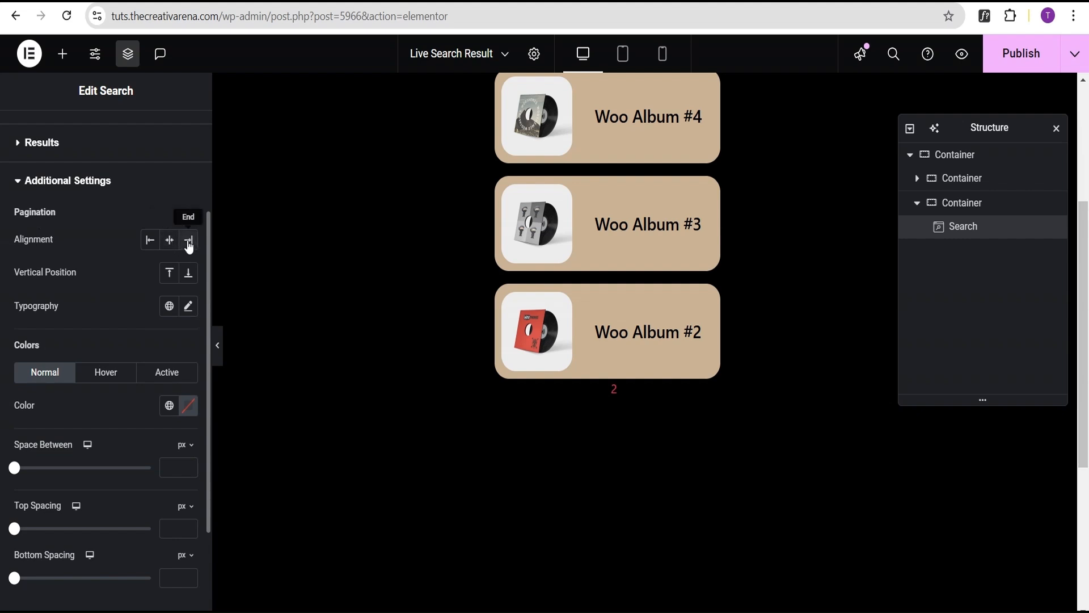
{"action": "mouse_move", "coordinate": [169, 239]}
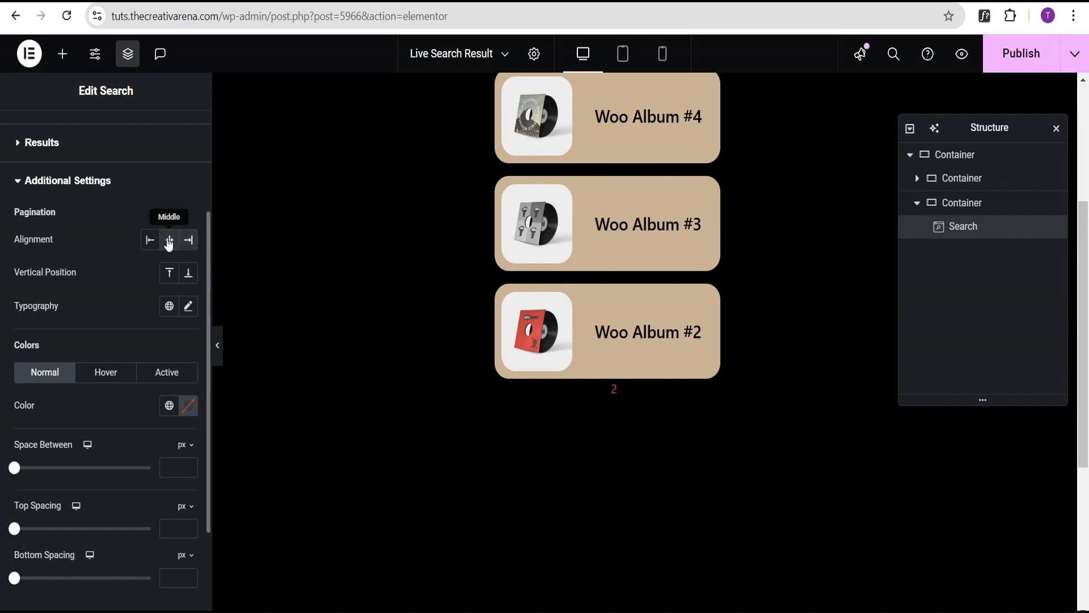
{"action": "left_click", "coordinate": [188, 239]}
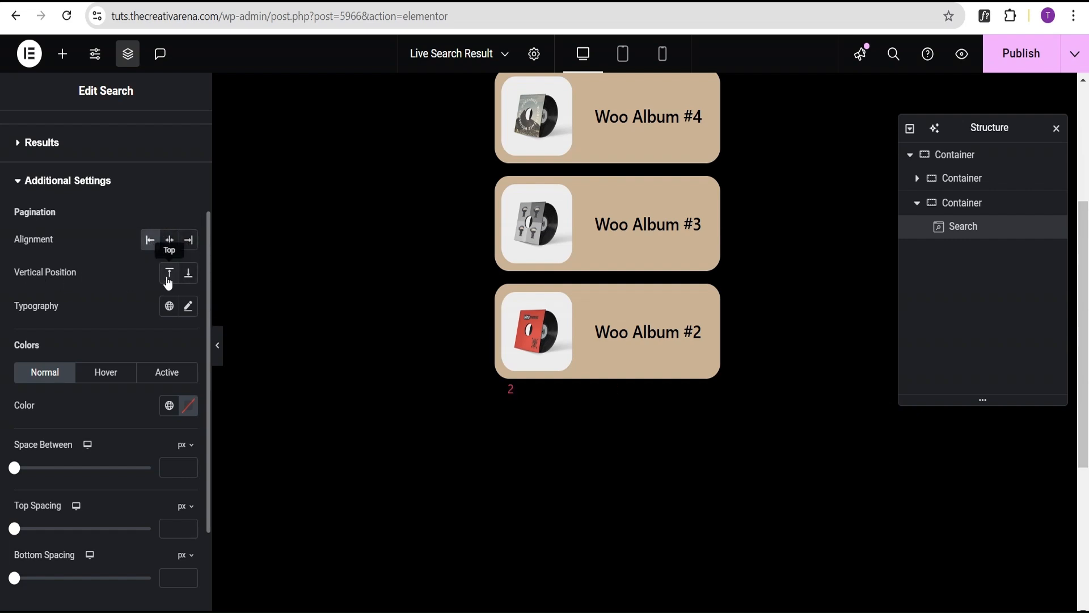
{"action": "left_click", "coordinate": [187, 272]}
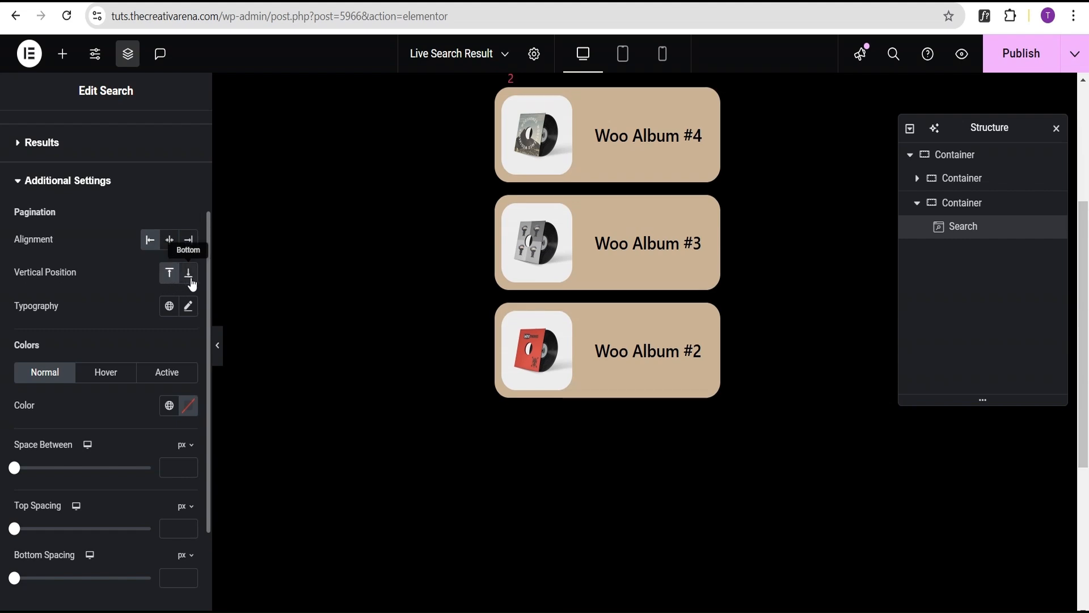
{"action": "left_click", "coordinate": [189, 272]}
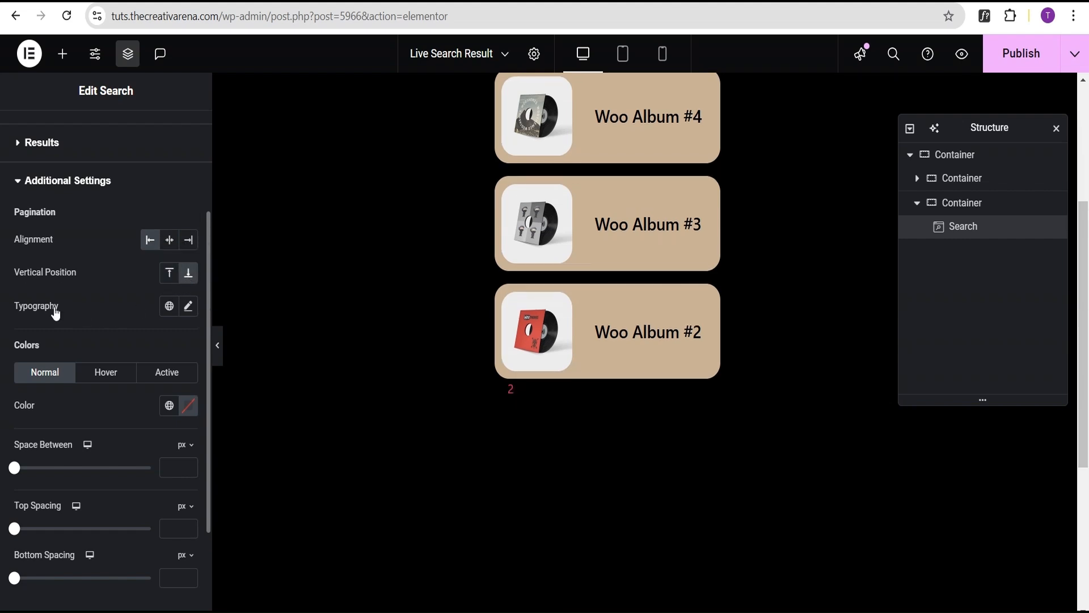
{"action": "left_click", "coordinate": [188, 306]}
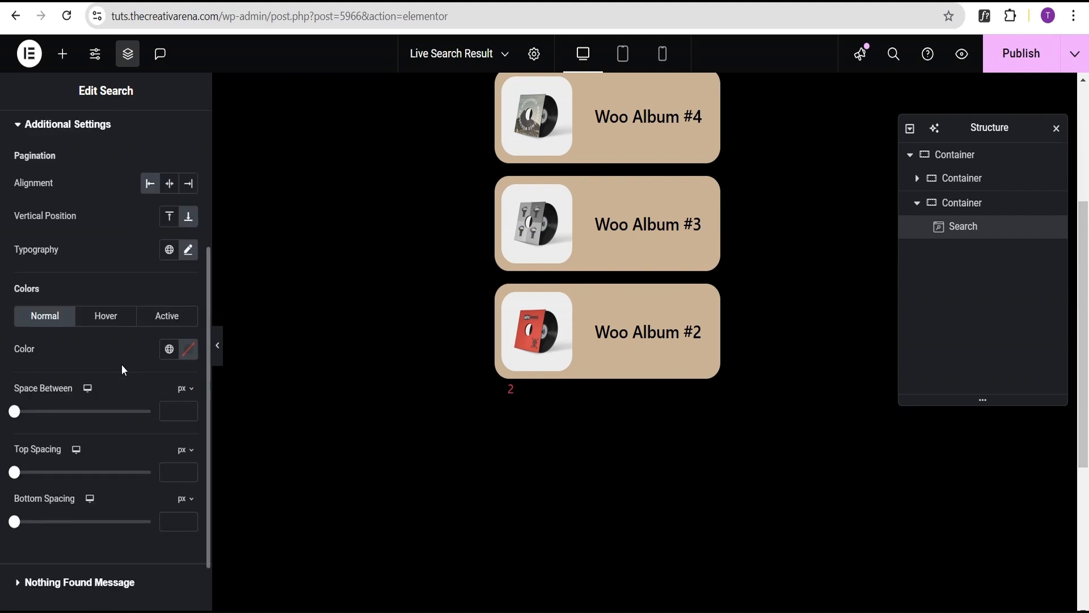
{"action": "mouse_move", "coordinate": [40, 357]}
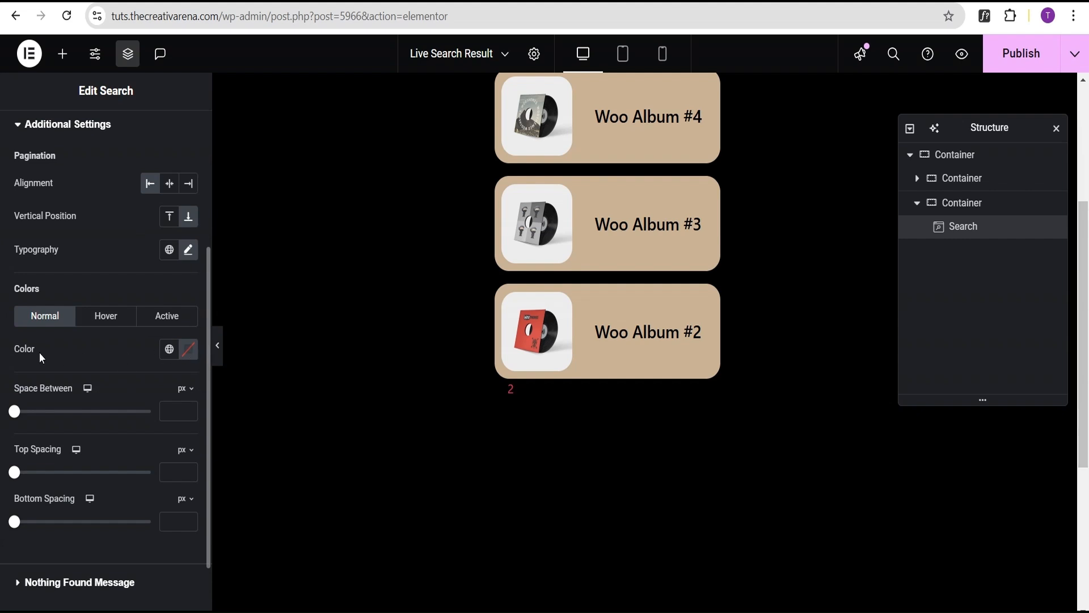
{"action": "mouse_move", "coordinate": [109, 347]}
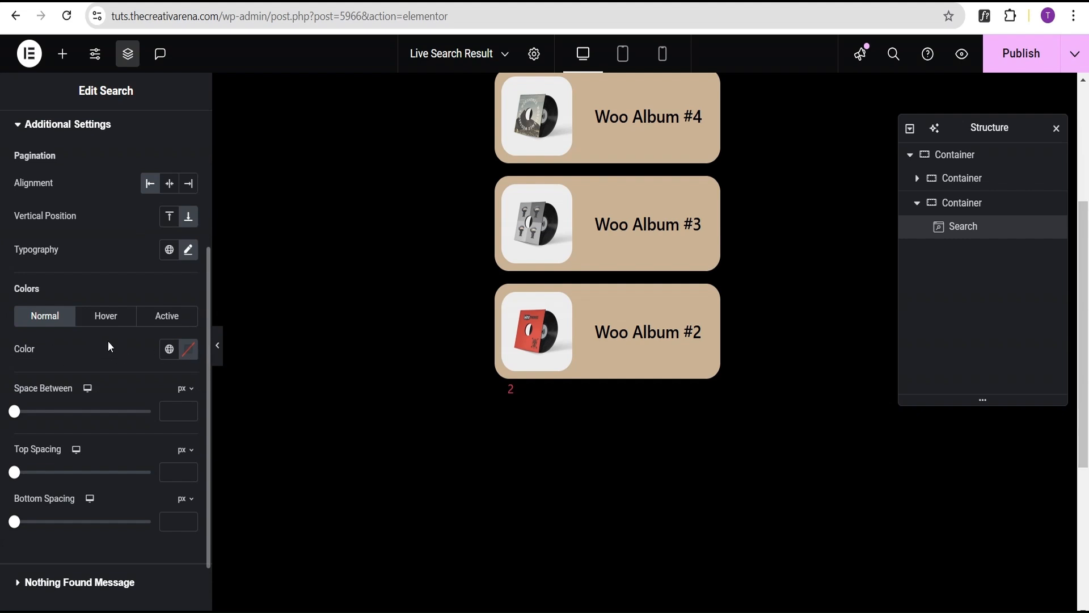
Step: Color the pagination numbers #FD0505, add a hover color, and make the active page #FFFFFF
{"action": "left_click", "coordinate": [188, 349]}
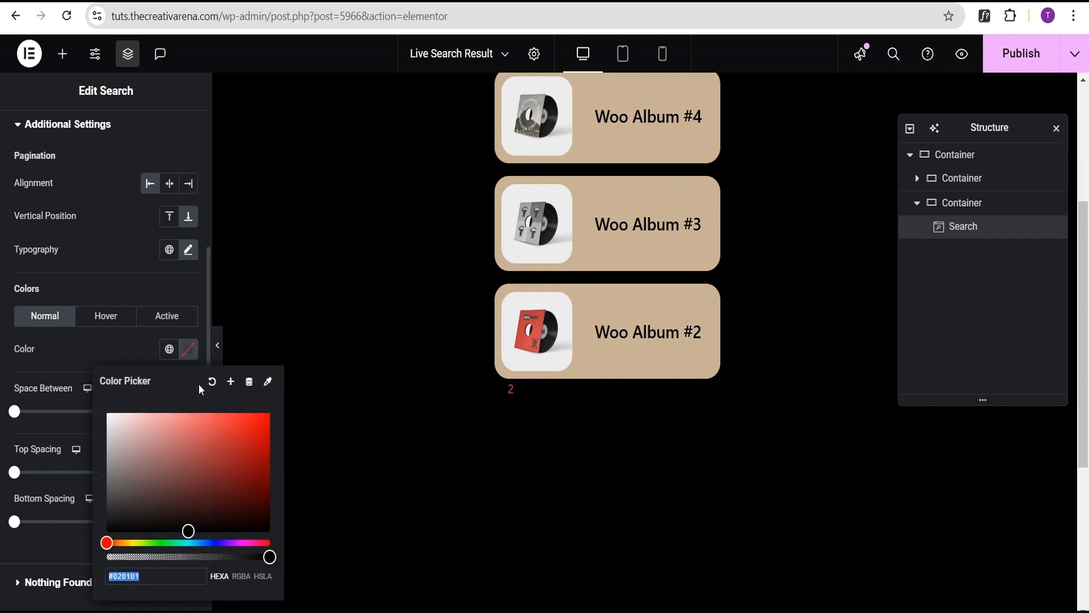
{"action": "left_click", "coordinate": [142, 459]}
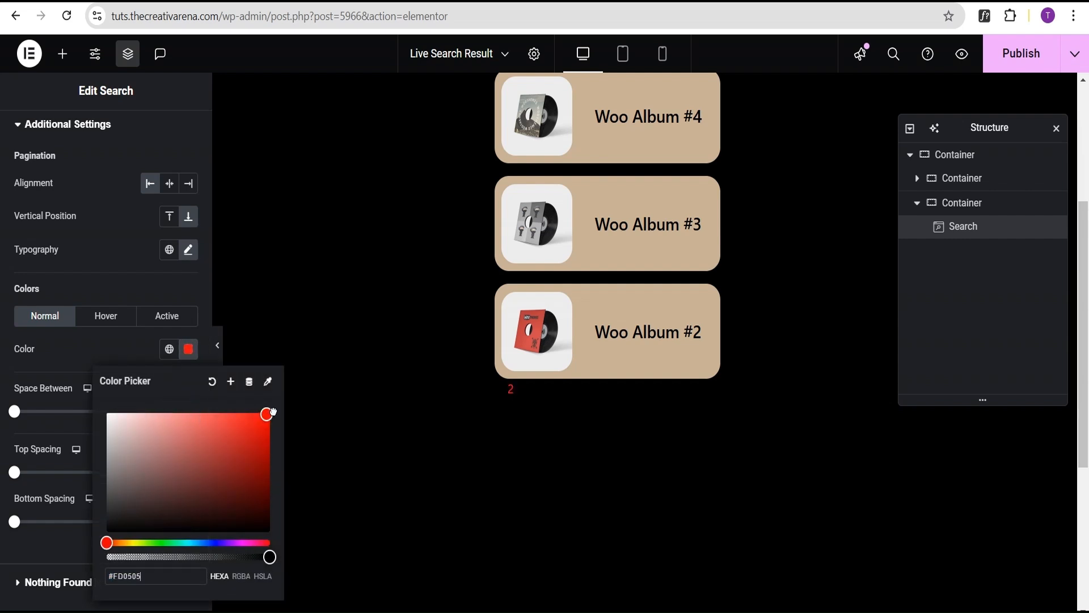
{"action": "left_click", "coordinate": [105, 316]}
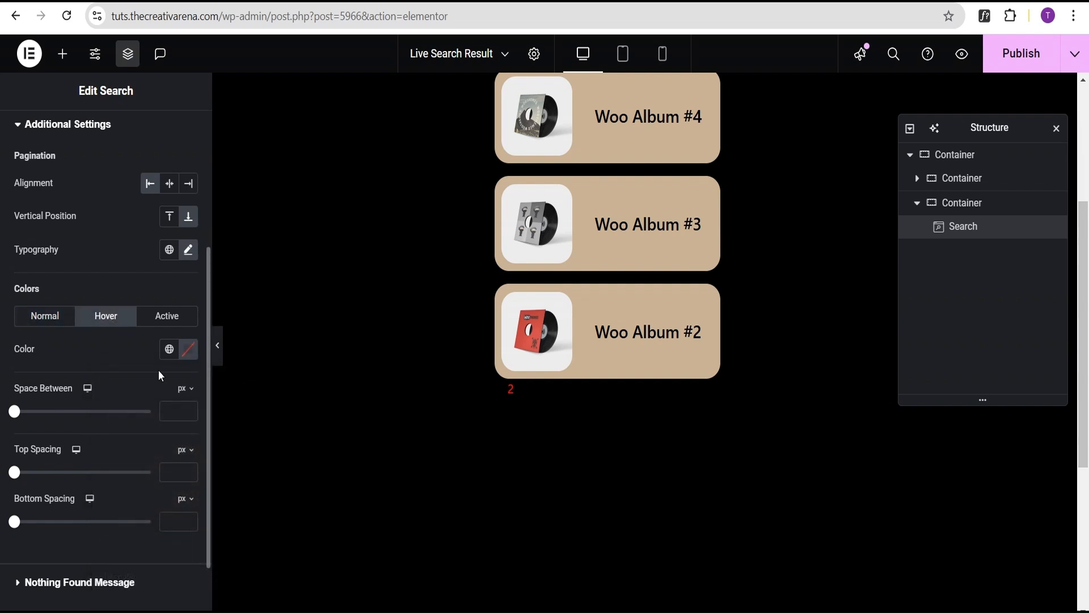
{"action": "left_click", "coordinate": [186, 349]}
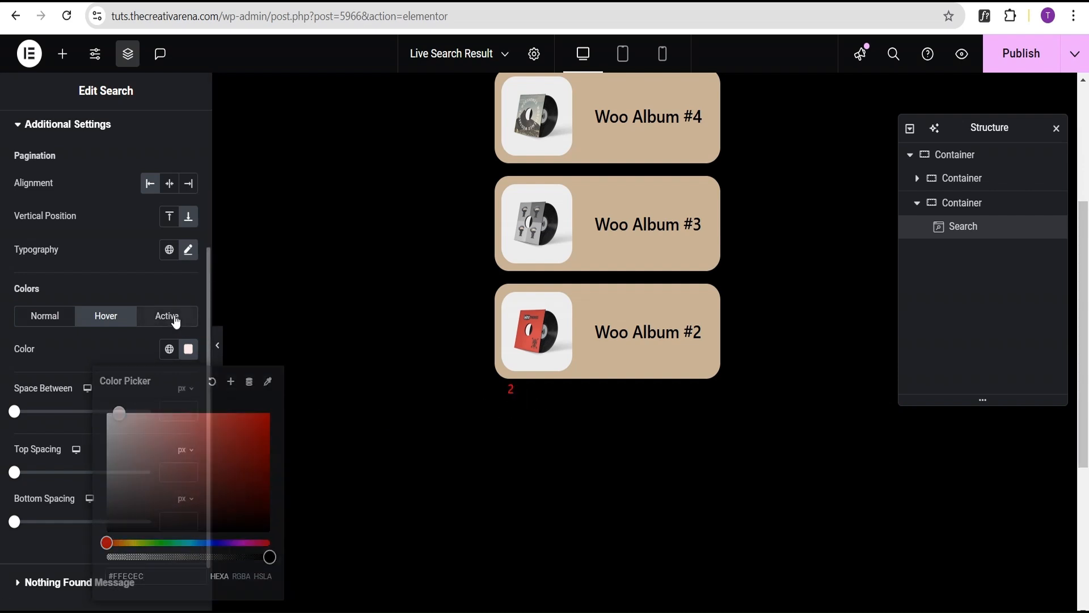
{"action": "left_click", "coordinate": [167, 316]}
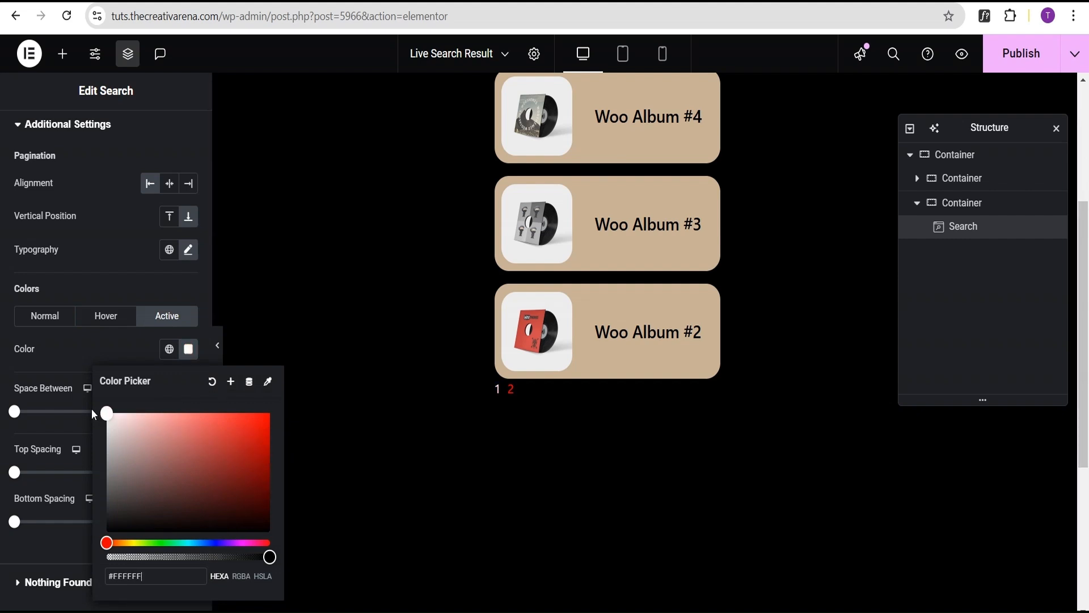
{"action": "left_click", "coordinate": [90, 351]}
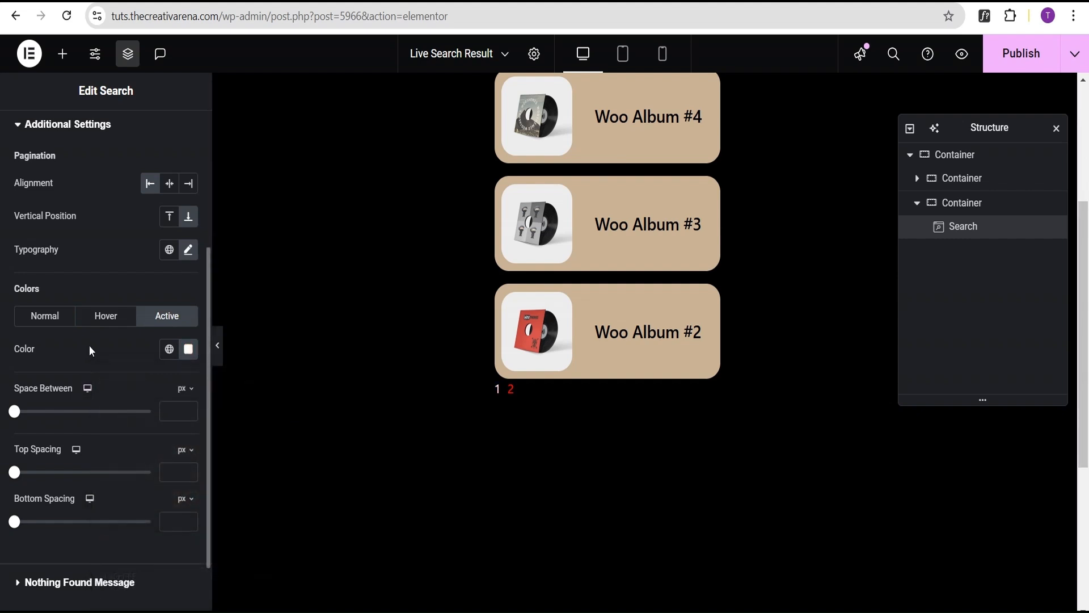
{"action": "mouse_move", "coordinate": [32, 409]}
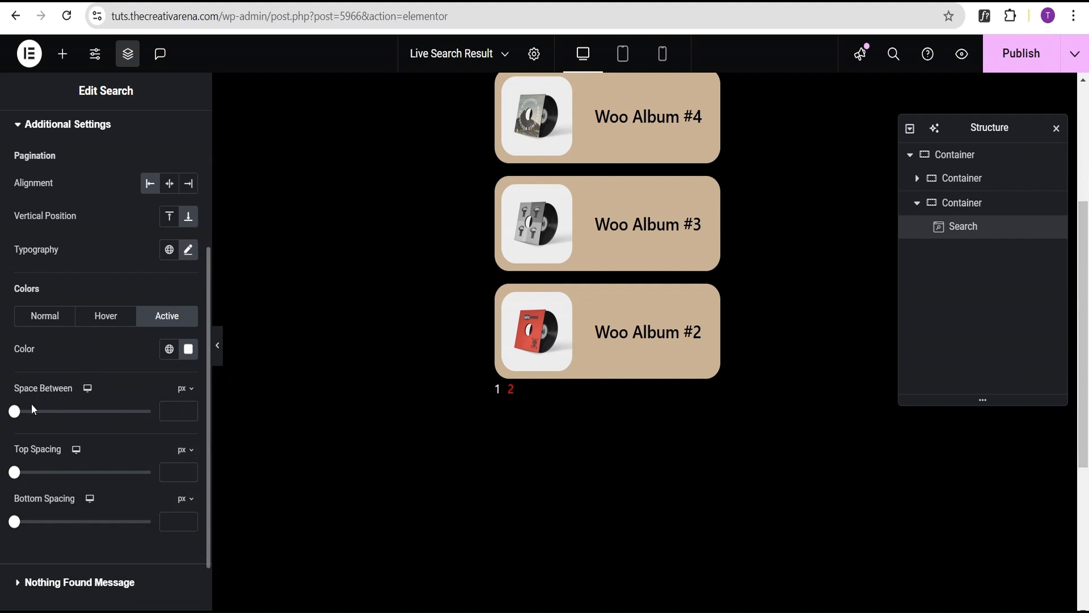
Step: Space the page numbers 27 px apart, align them middle, and set top spacing to 29 px
{"action": "left_click_drag", "start_coordinate": [14, 410], "coordinate": [52, 411]}
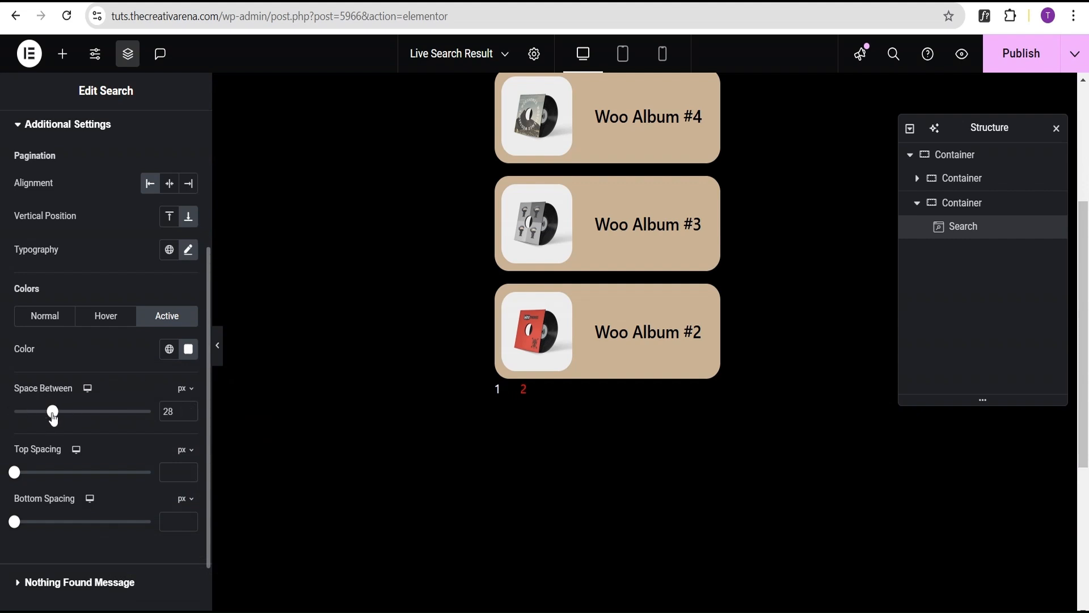
{"action": "left_click_drag", "start_coordinate": [53, 411], "coordinate": [51, 410]}
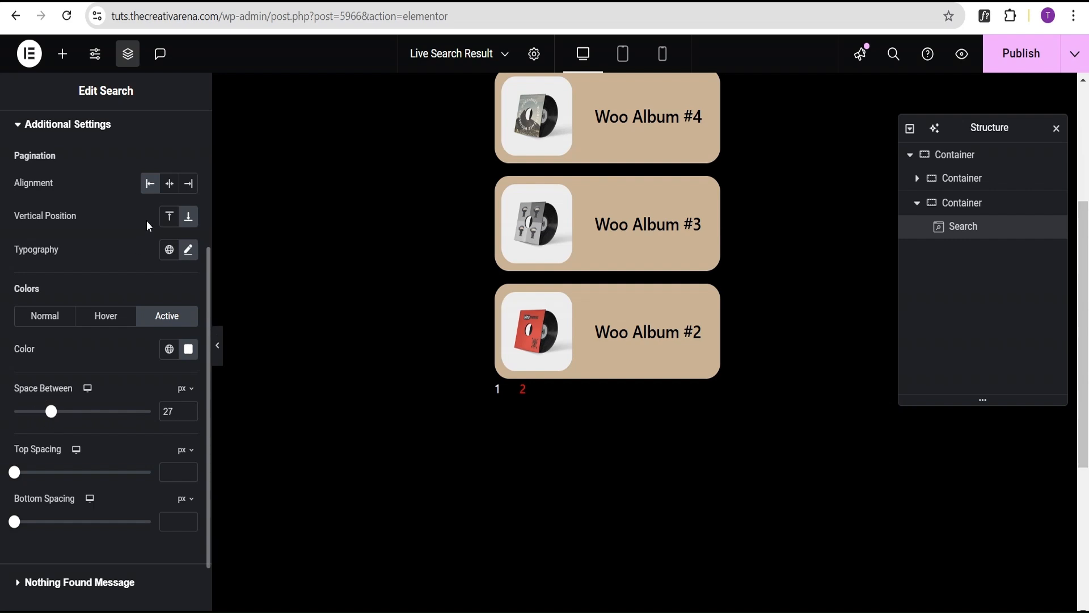
{"action": "left_click", "coordinate": [169, 183]}
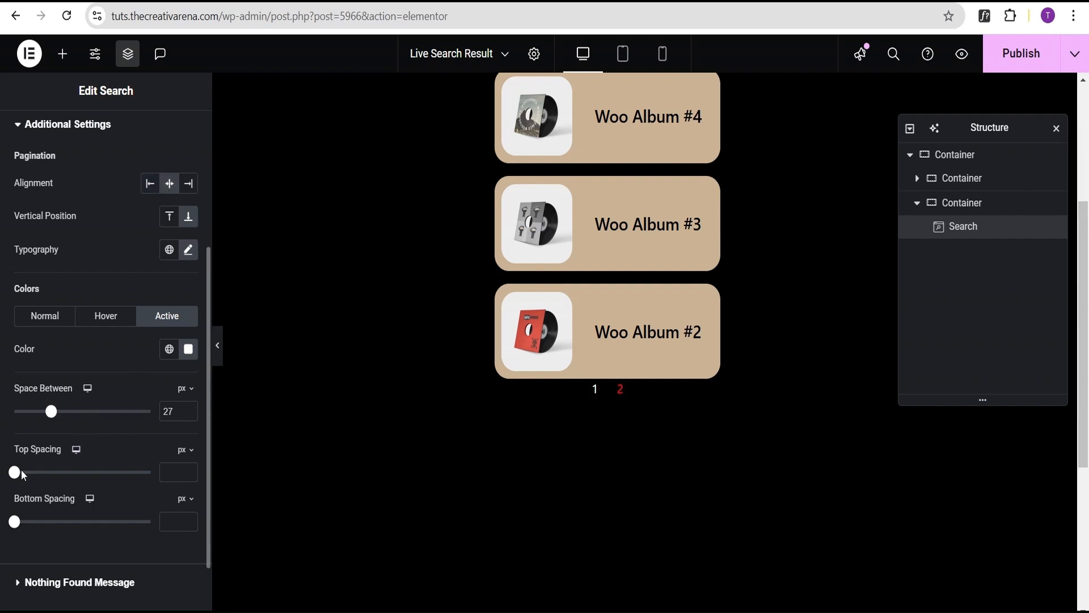
{"action": "left_click_drag", "start_coordinate": [14, 471], "coordinate": [35, 472]}
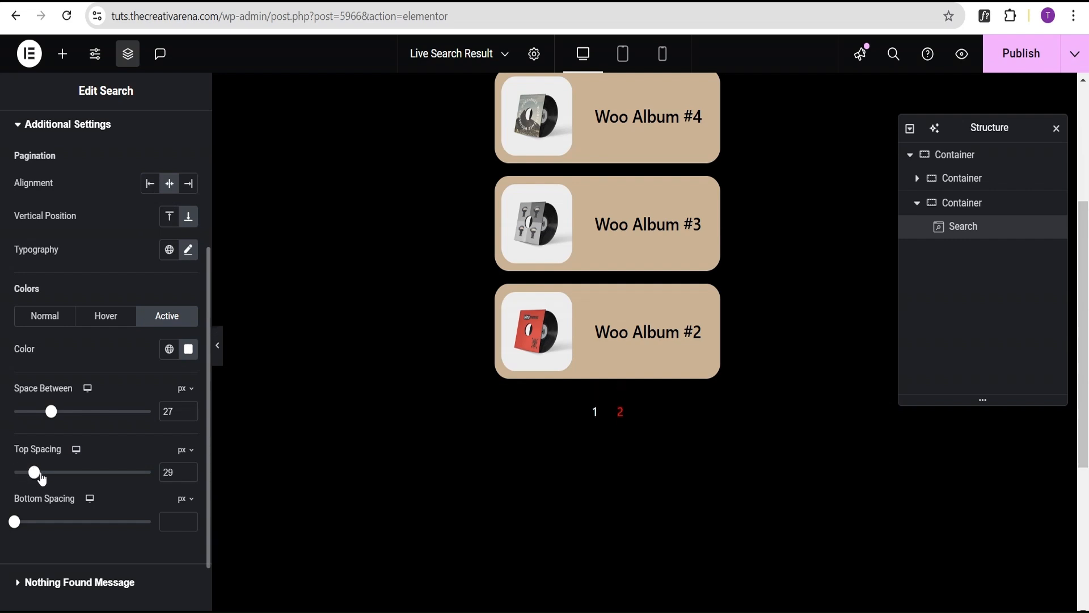
{"action": "left_click_drag", "start_coordinate": [35, 473], "coordinate": [33, 473]}
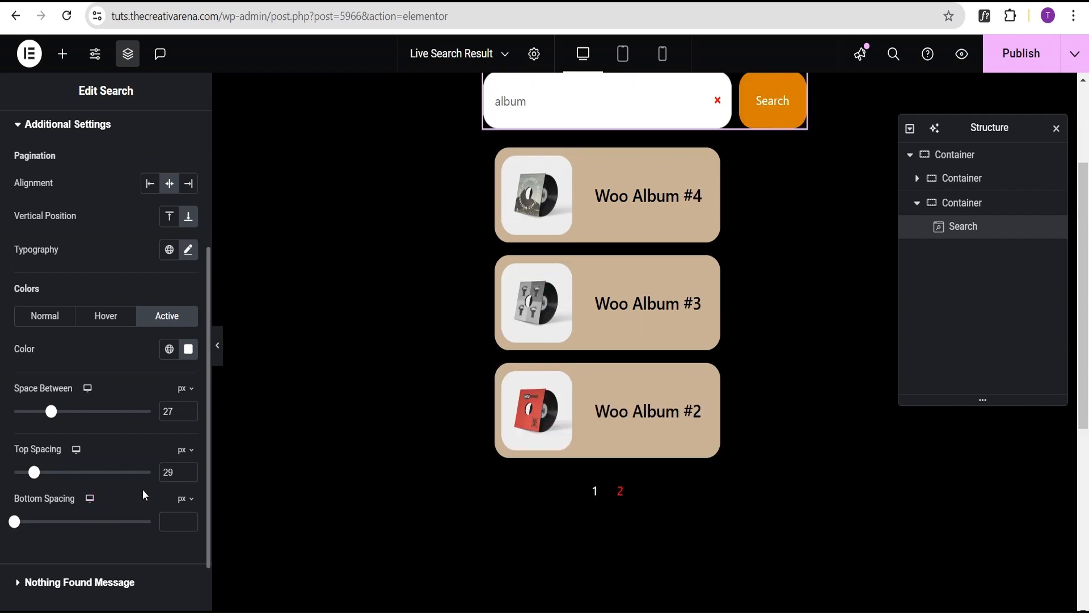
{"action": "mouse_move", "coordinate": [620, 491]}
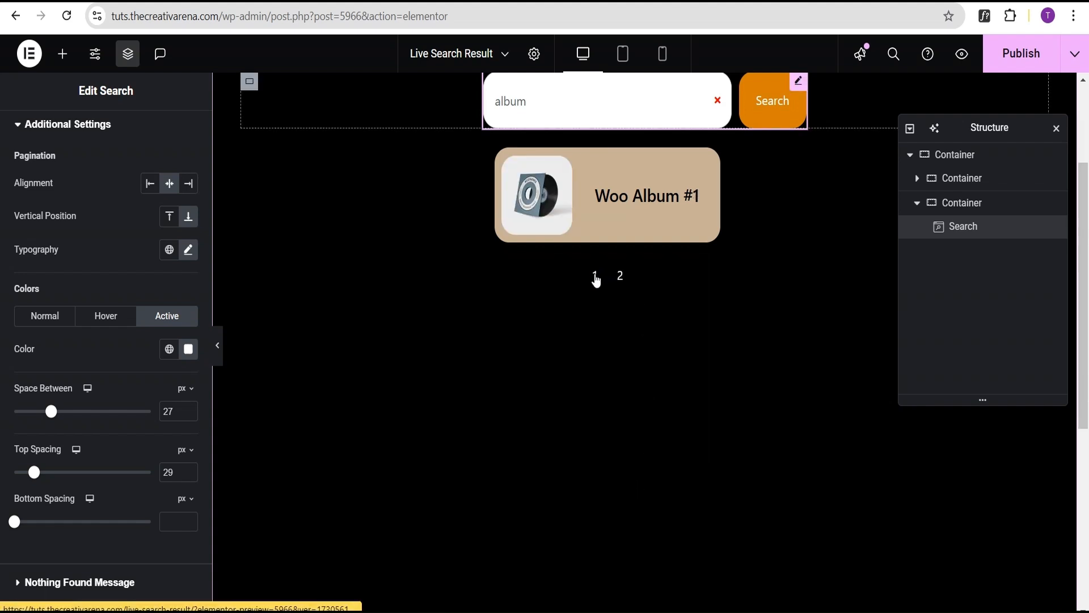
{"action": "left_click", "coordinate": [619, 276]}
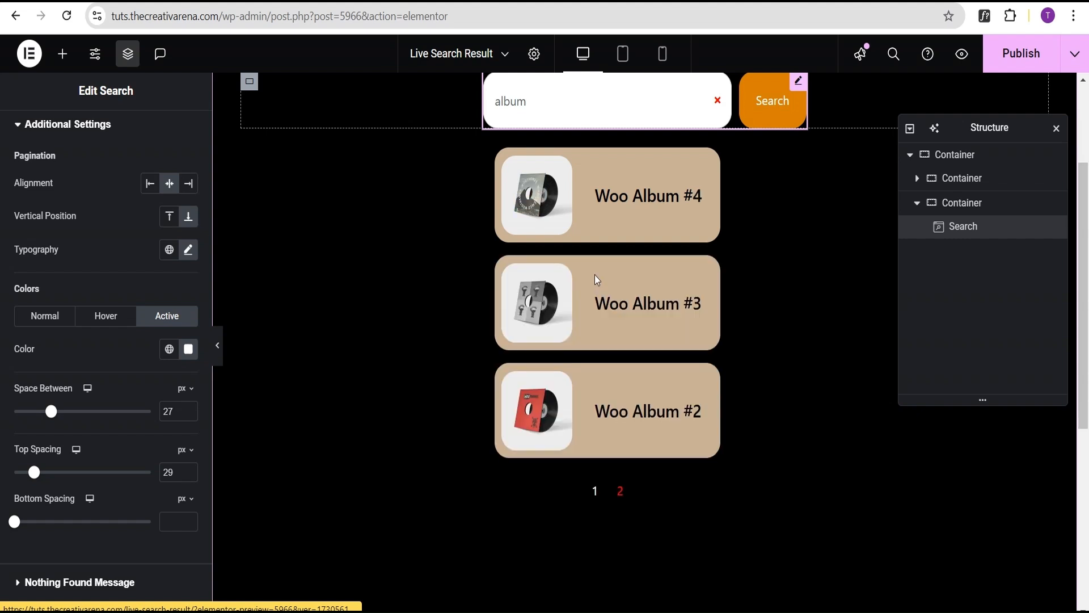
{"action": "mouse_move", "coordinate": [663, 492]}
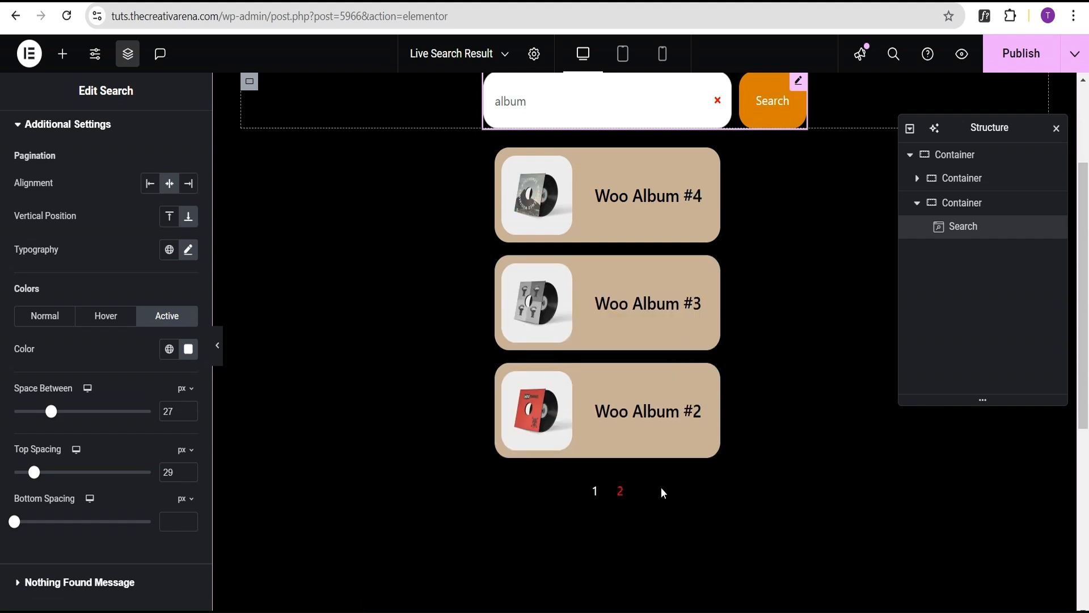